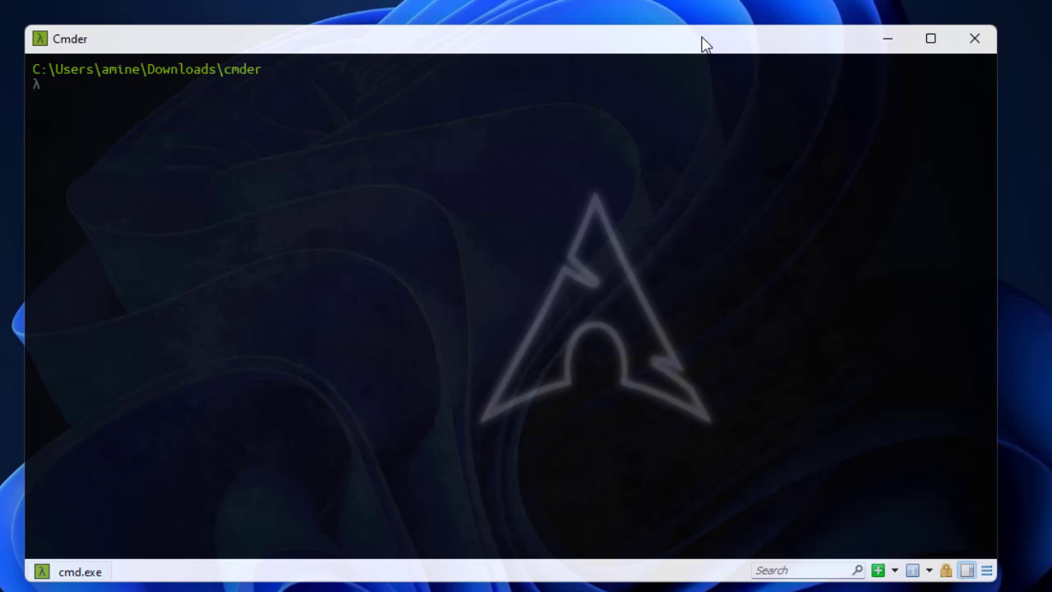
mouse_move(715, 201)
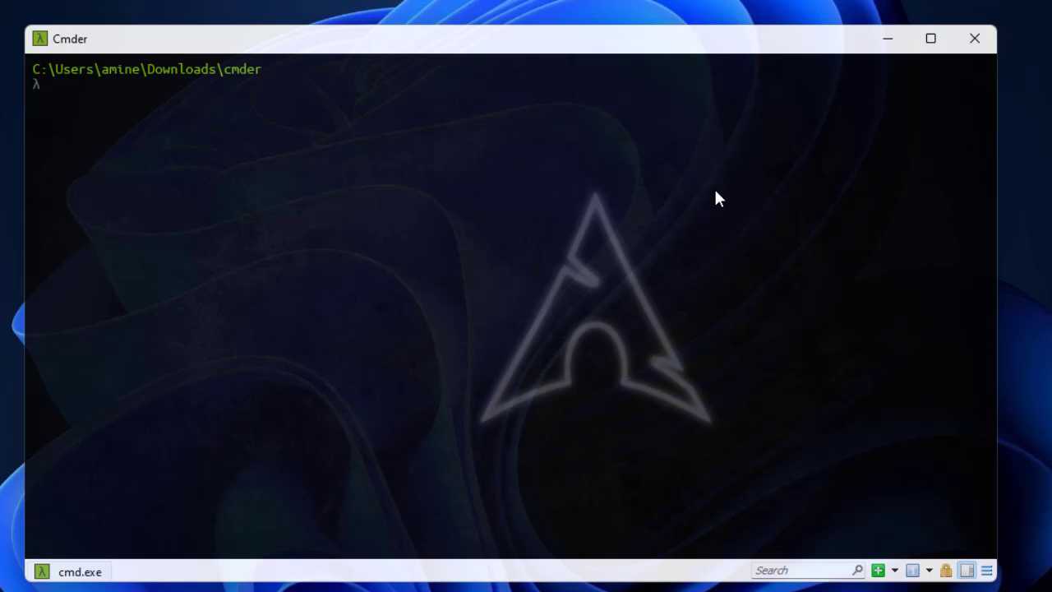
- SSH into 192.168.1.78, list /usr/local/etc, and curl the server every second in a loop
type("ssh 192.168.1.78")
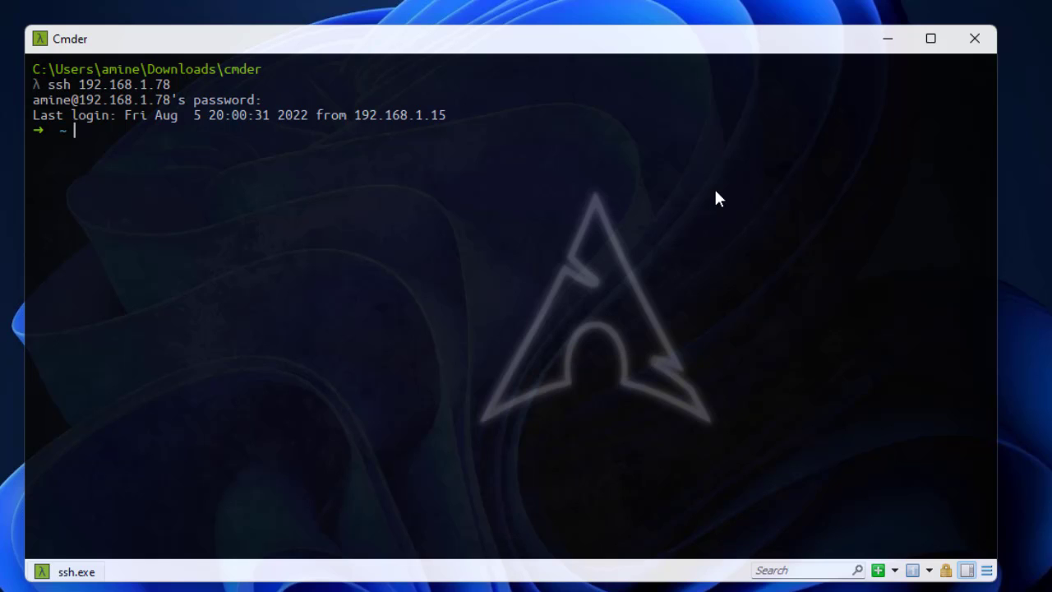
type("ls /usr/local/etc")
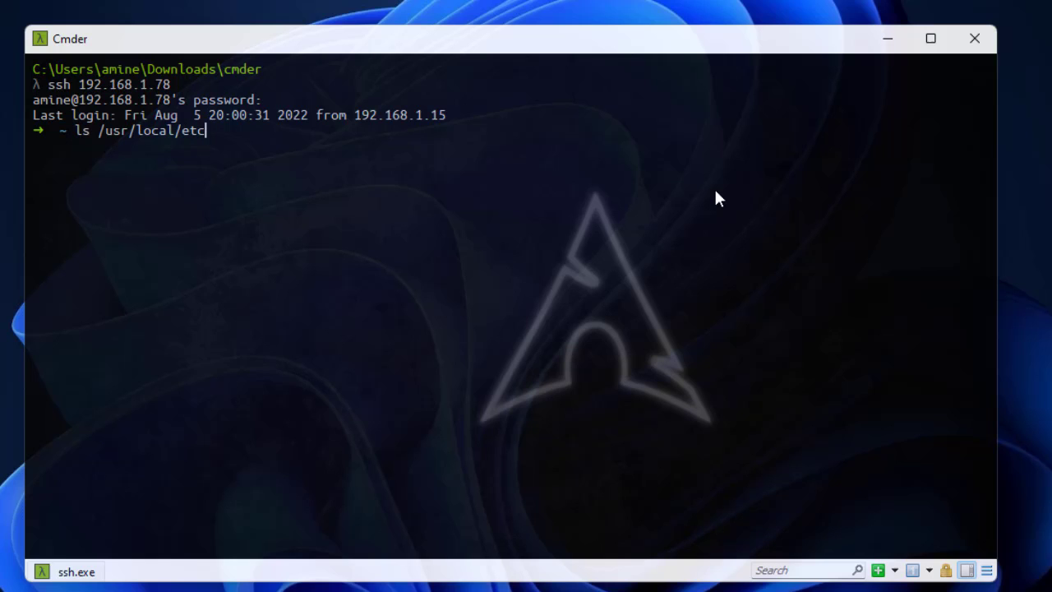
type("while sleep 1; do curl http://192.168.1.78;done")
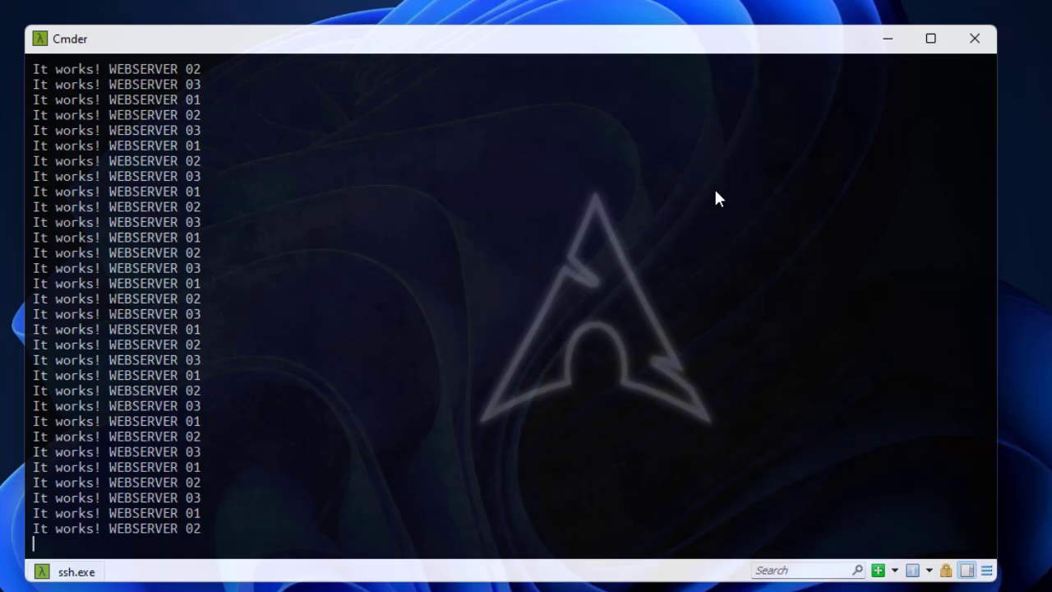
- Stop the curl loop, list /etc/haproxy, and open /etc/haproxy/haproxy.cfg in vim with sudo
key("ctrl+c")
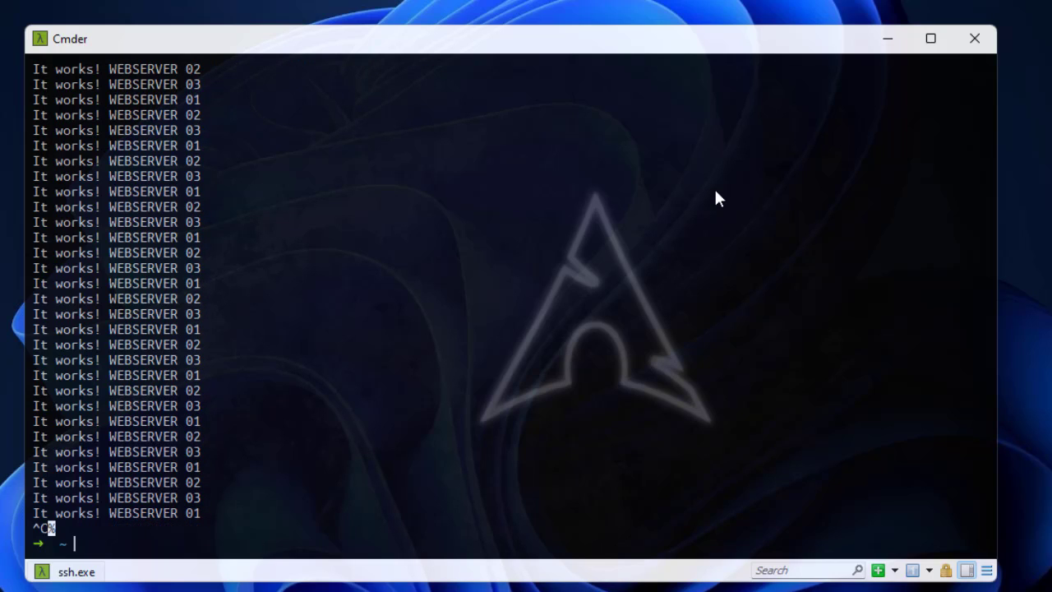
type("ls /etc/haproxy")
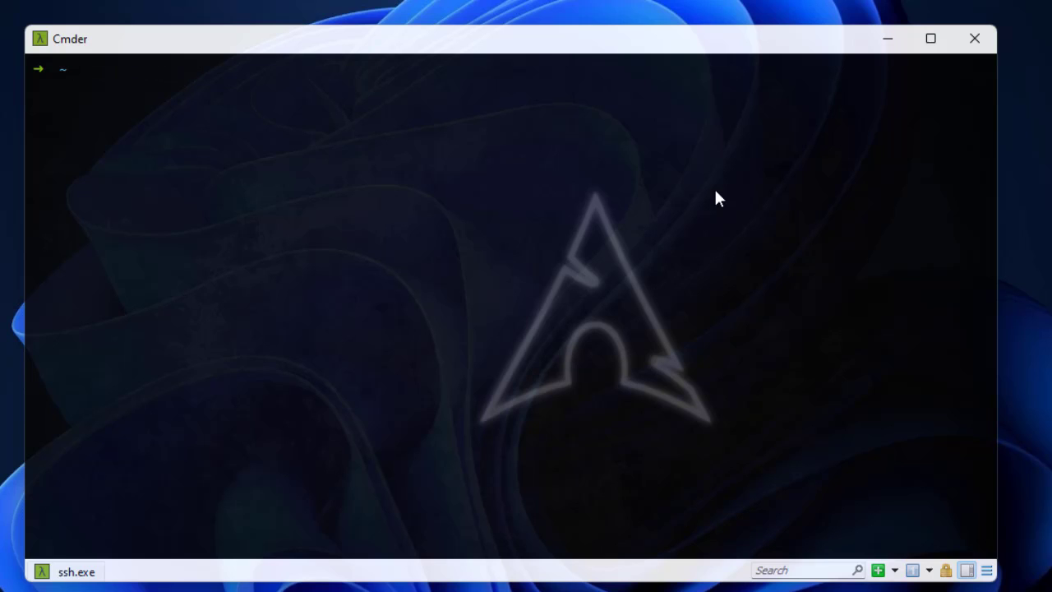
type("sud")
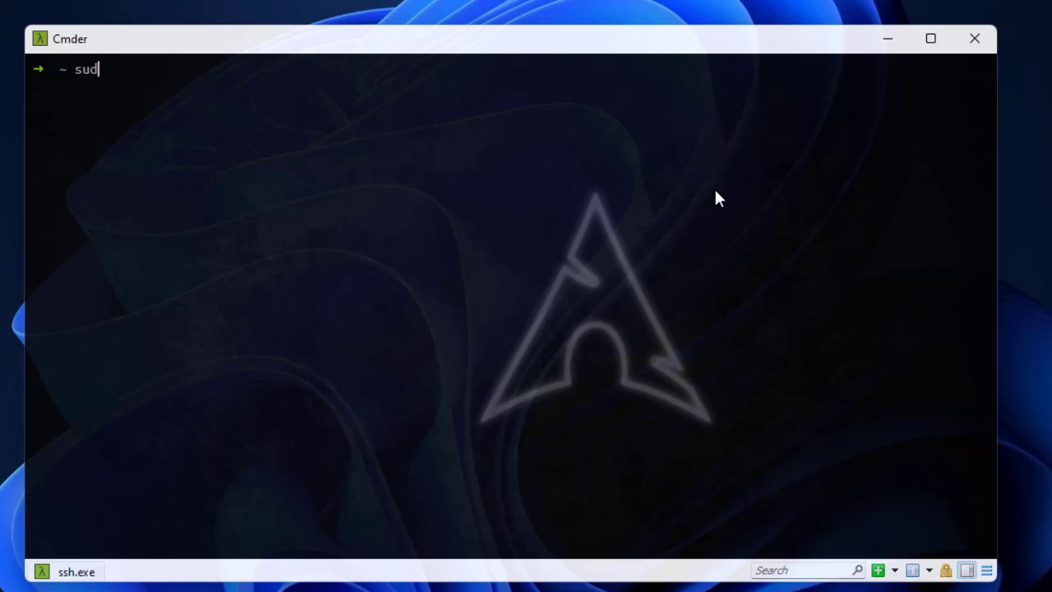
type("o vim /")
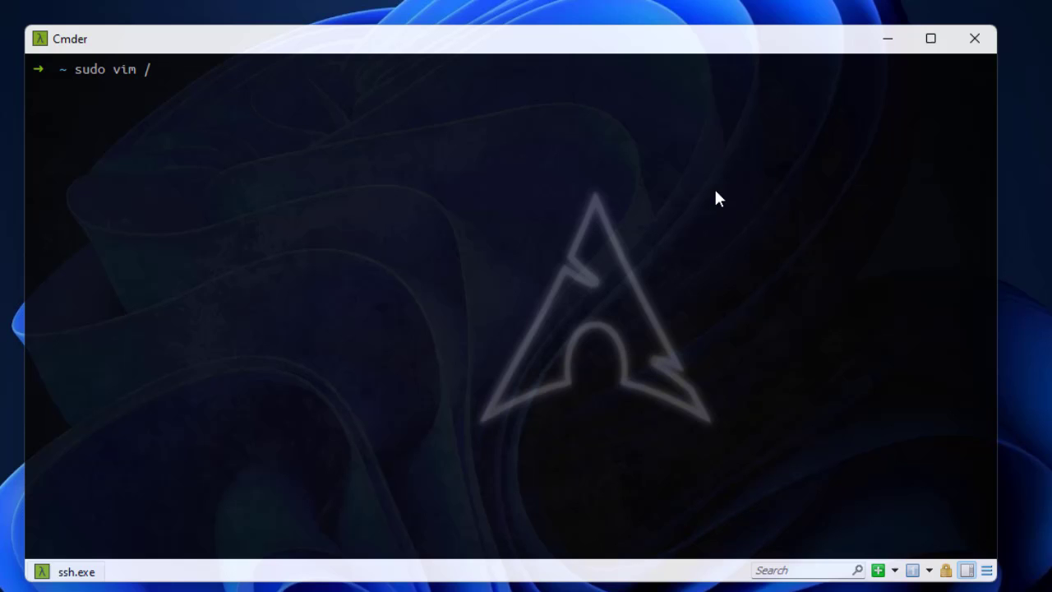
type("etc")
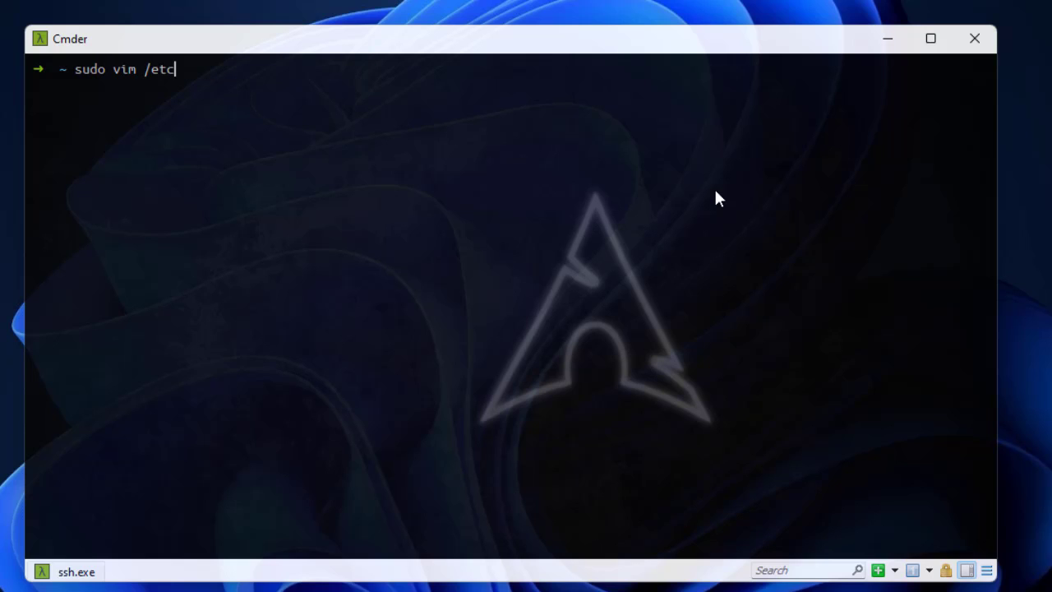
type("/h")
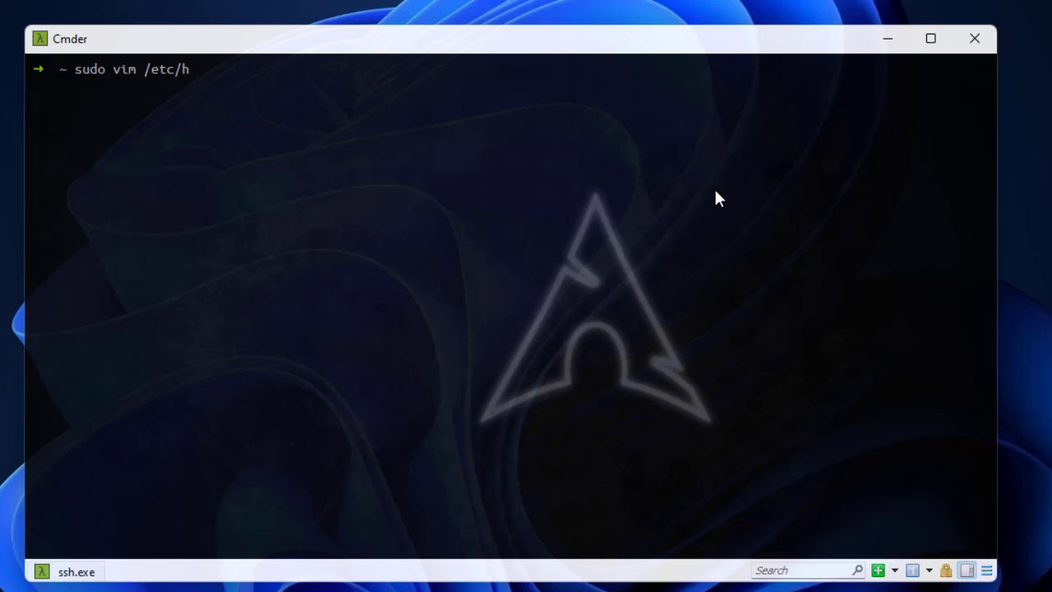
type("aproxy/")
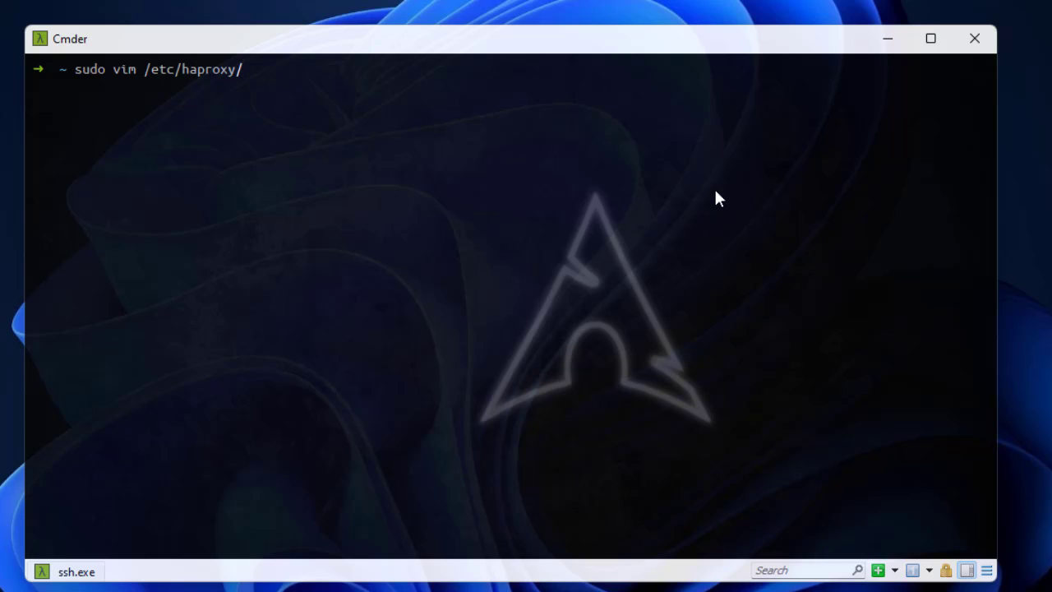
type("hapr")
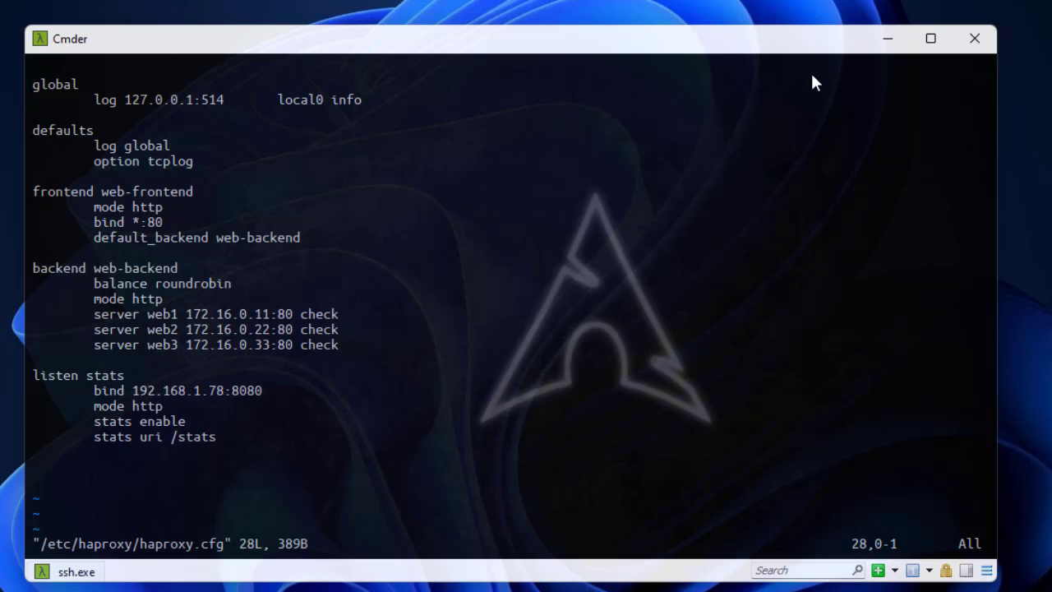
- Insert a 'cache mycache' section header on a new line after defaults
key("i")
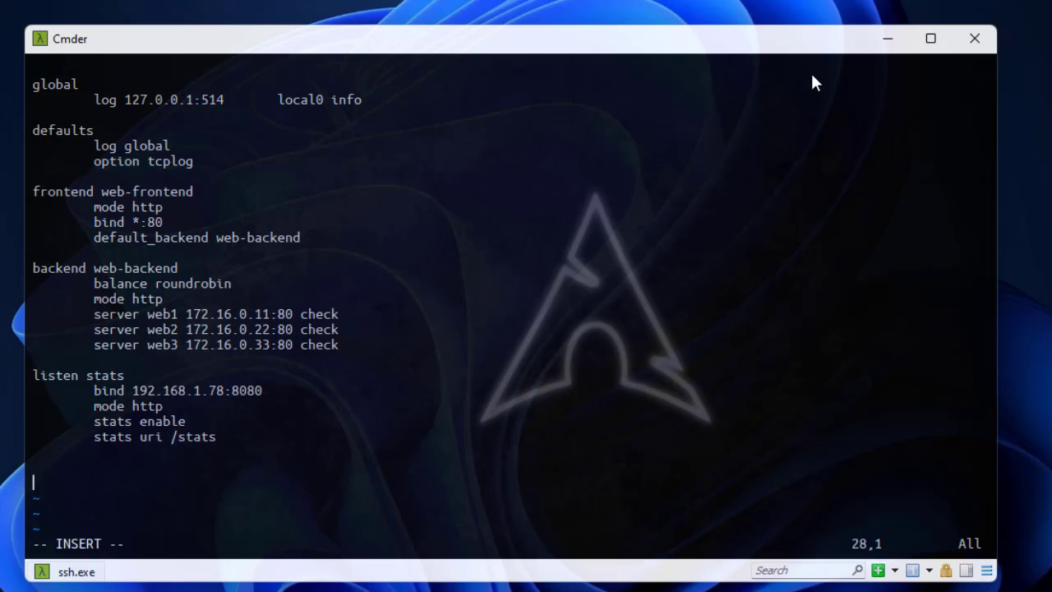
key("Up")
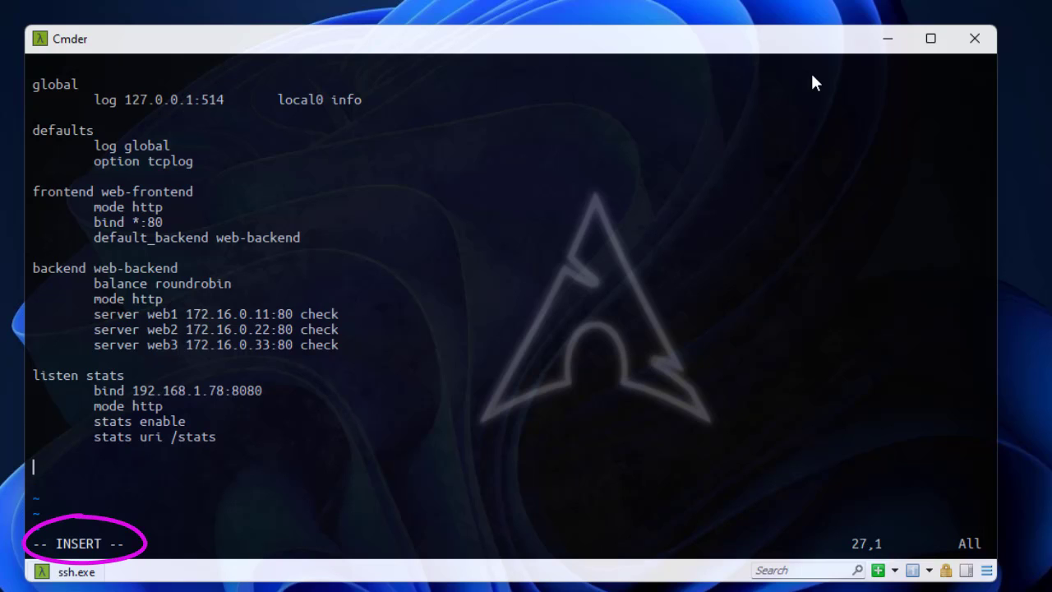
key("Up")
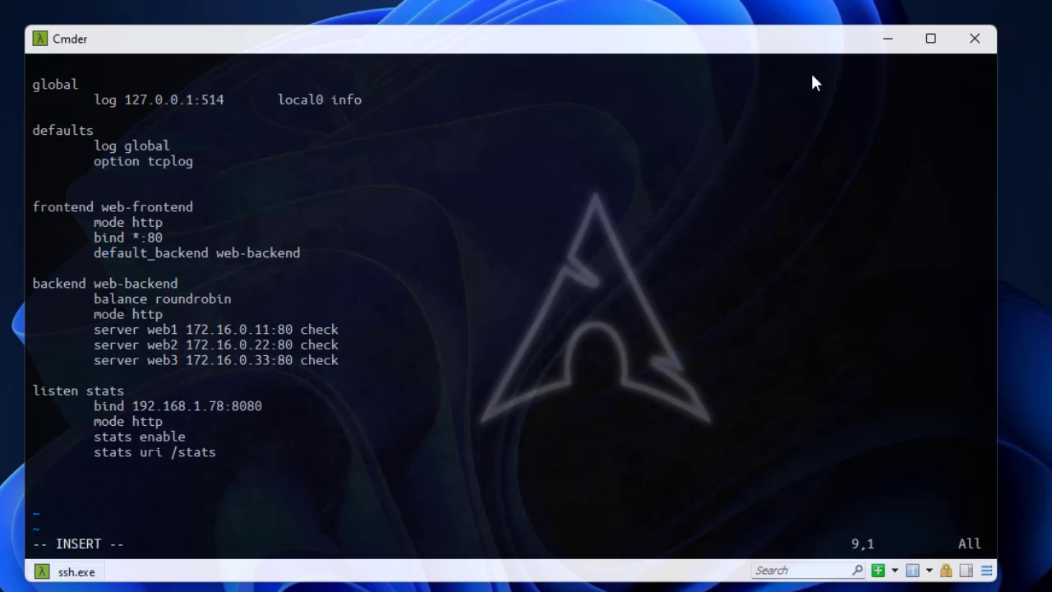
type("cache")
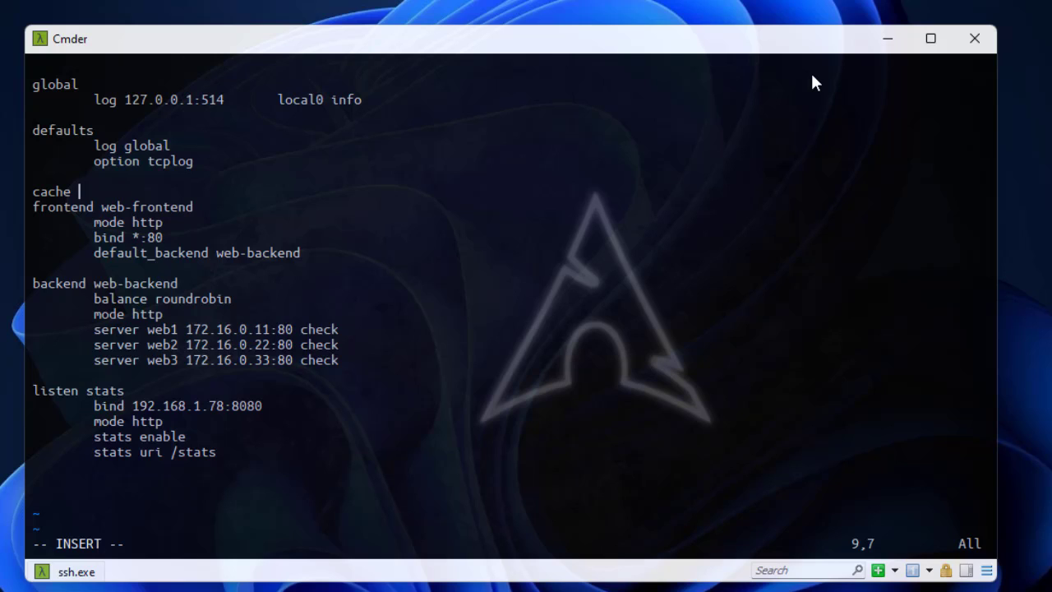
type("mycache")
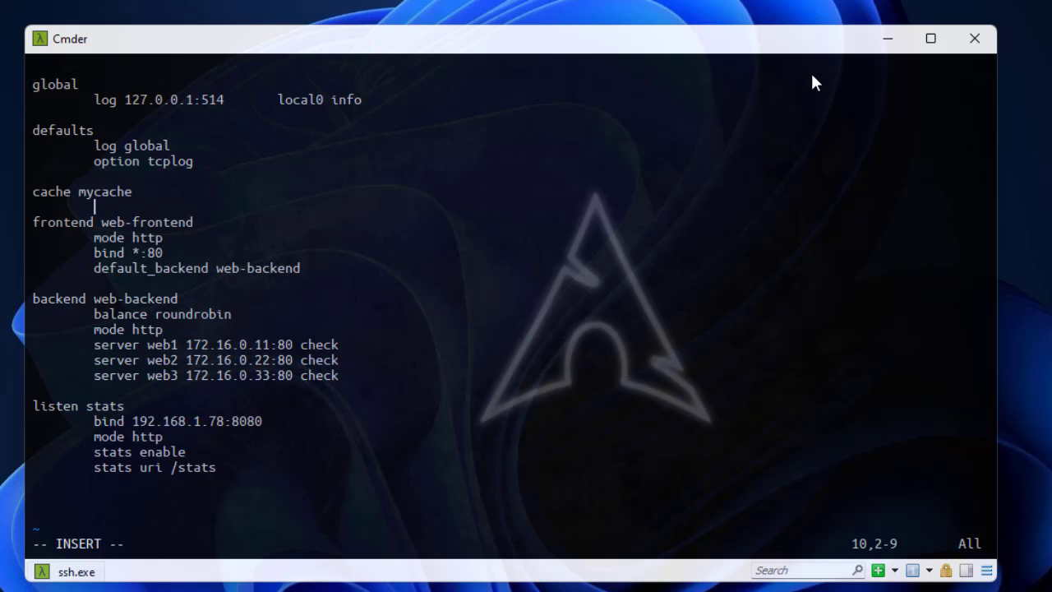
- Add an indented 'total-max-size' line inside the mycache section
type("total")
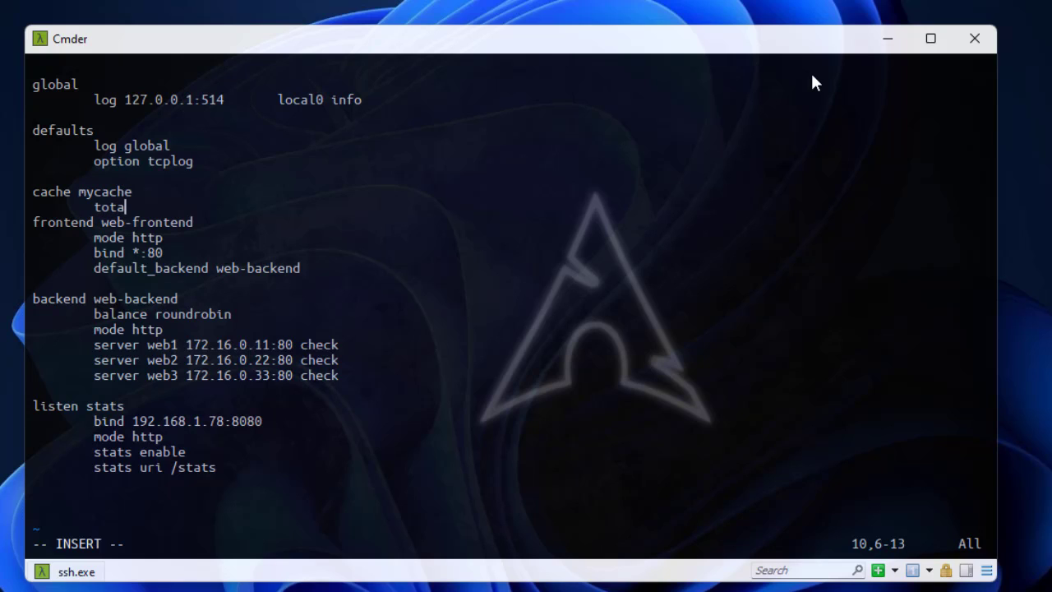
type("-")
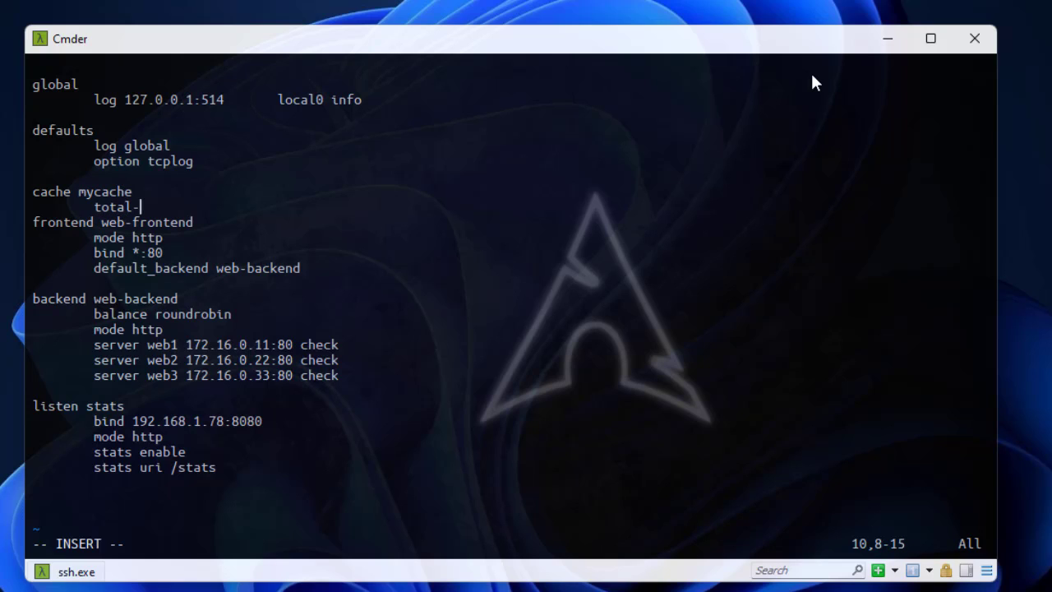
type("max")
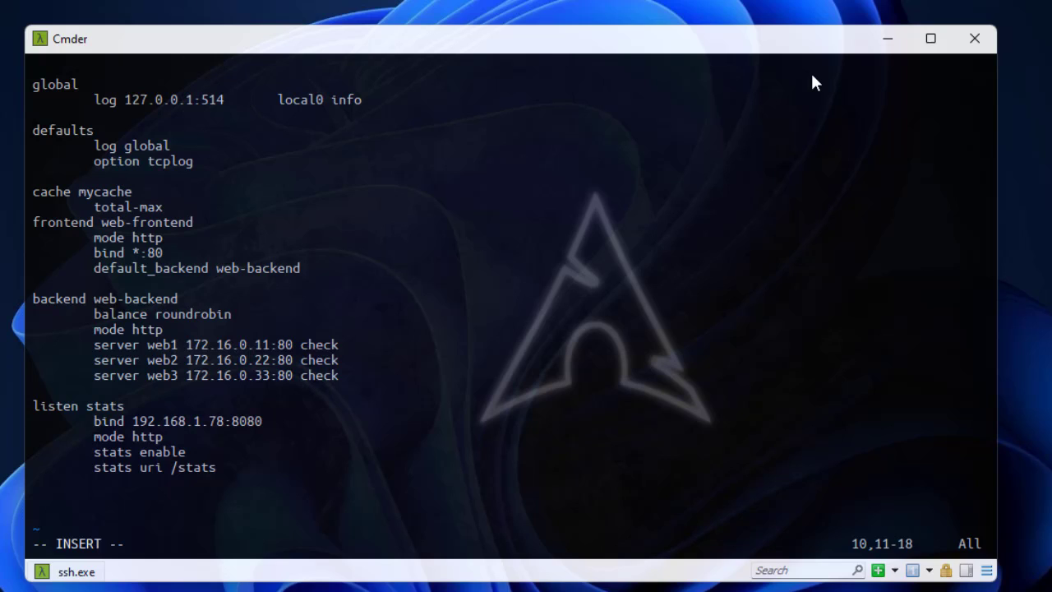
type("-so")
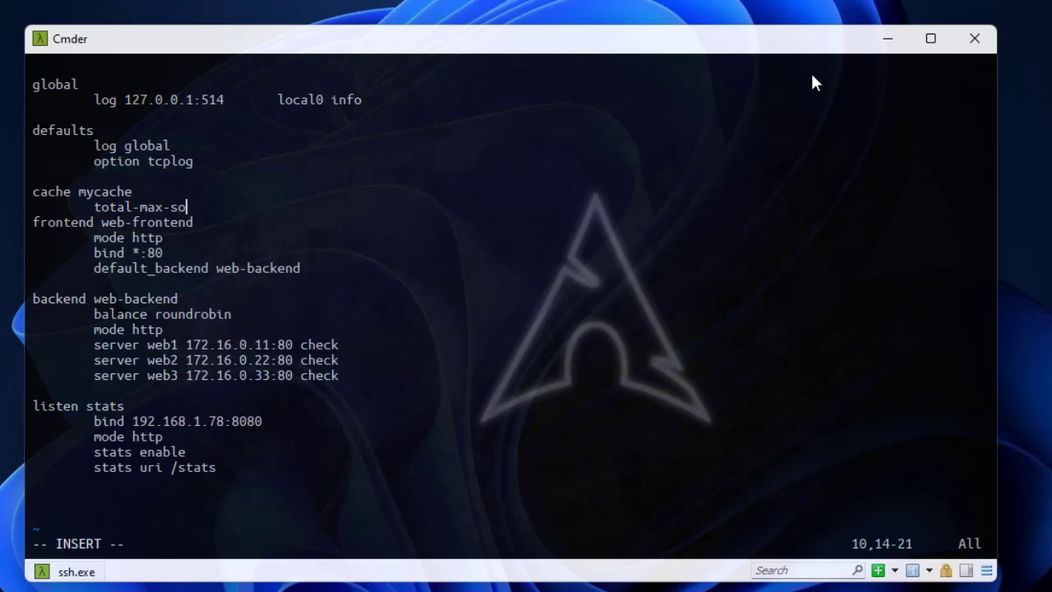
key("Backspace")
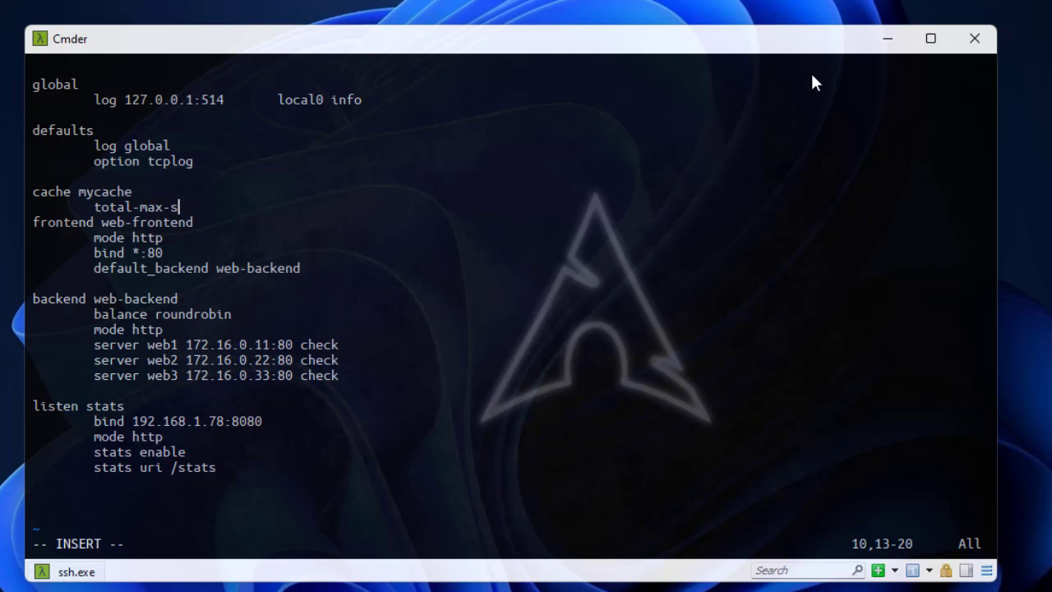
type("ize")
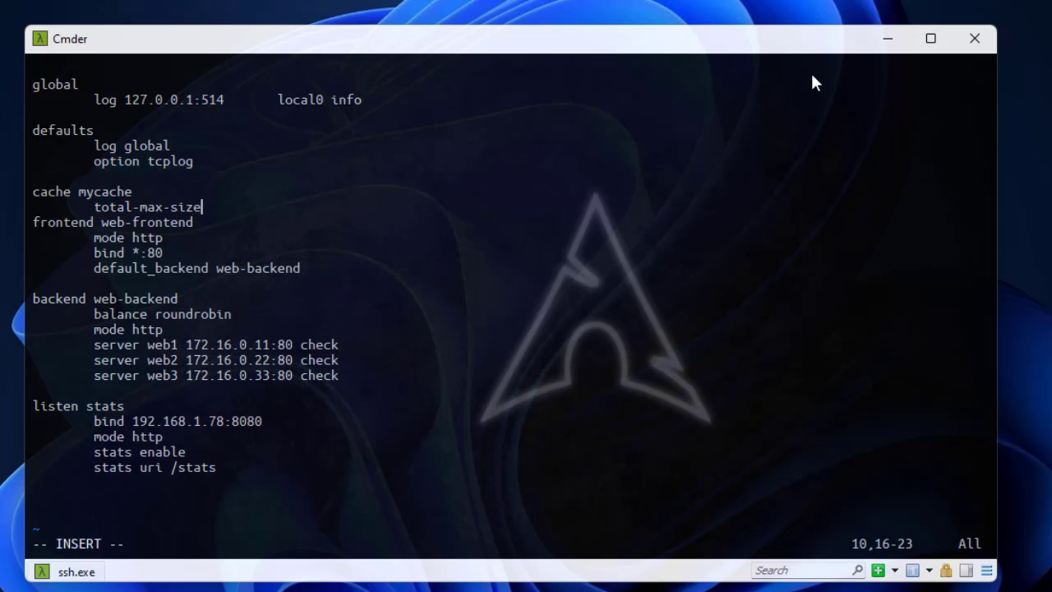
key("Right")
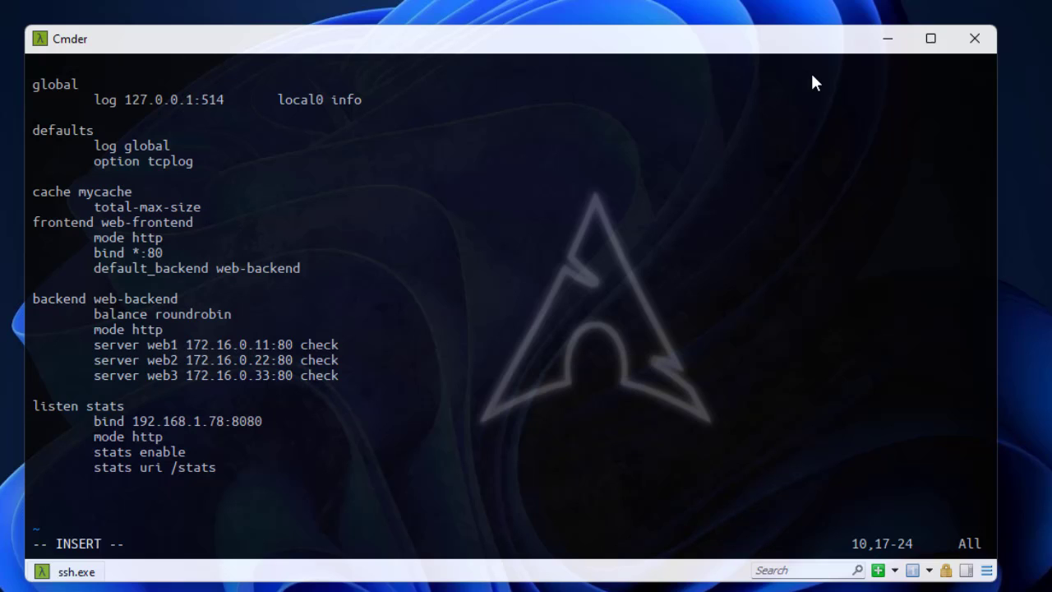
- Set total-max-size to 5 with the comment '# total size of the cache in MB'
type("5")
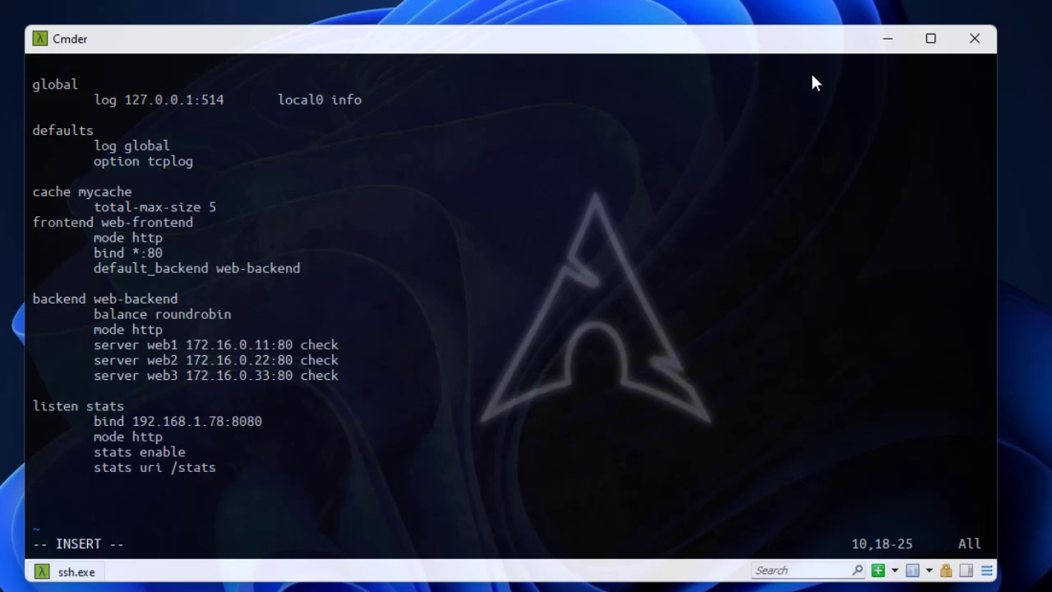
key("Enter")
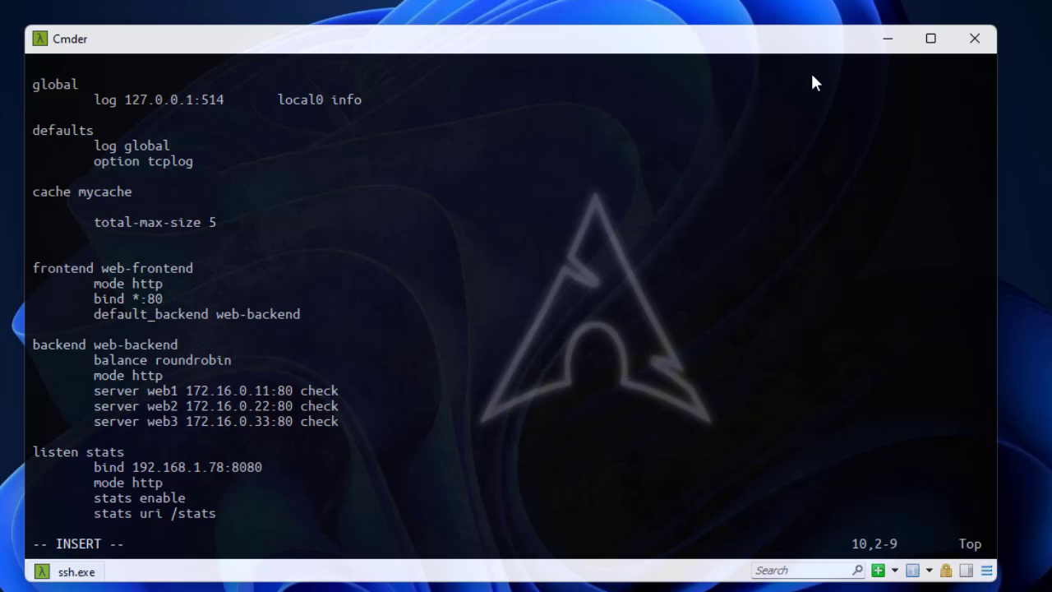
type("#")
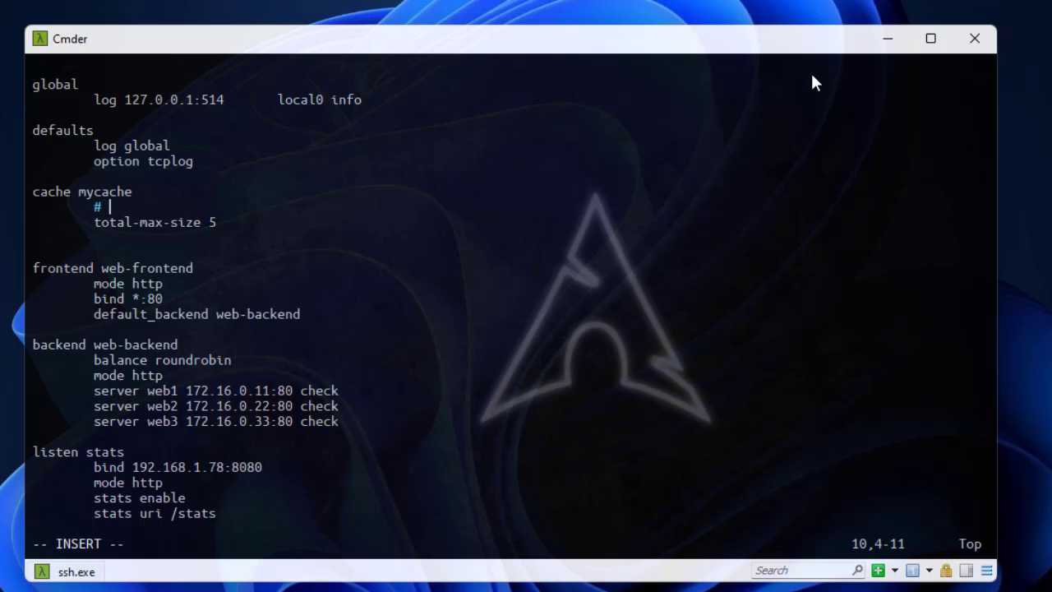
type("total")
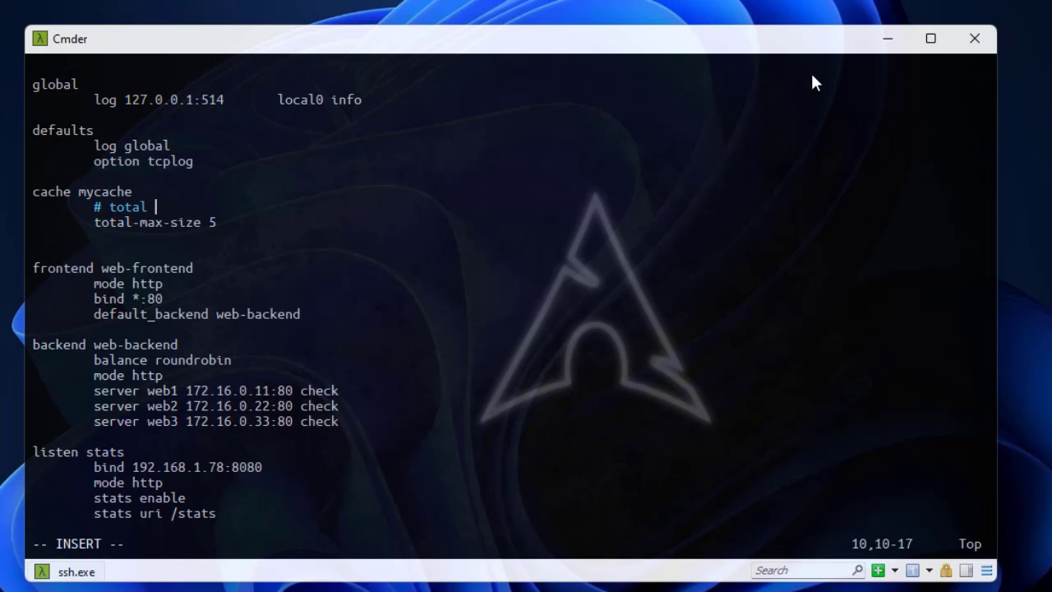
type("s")
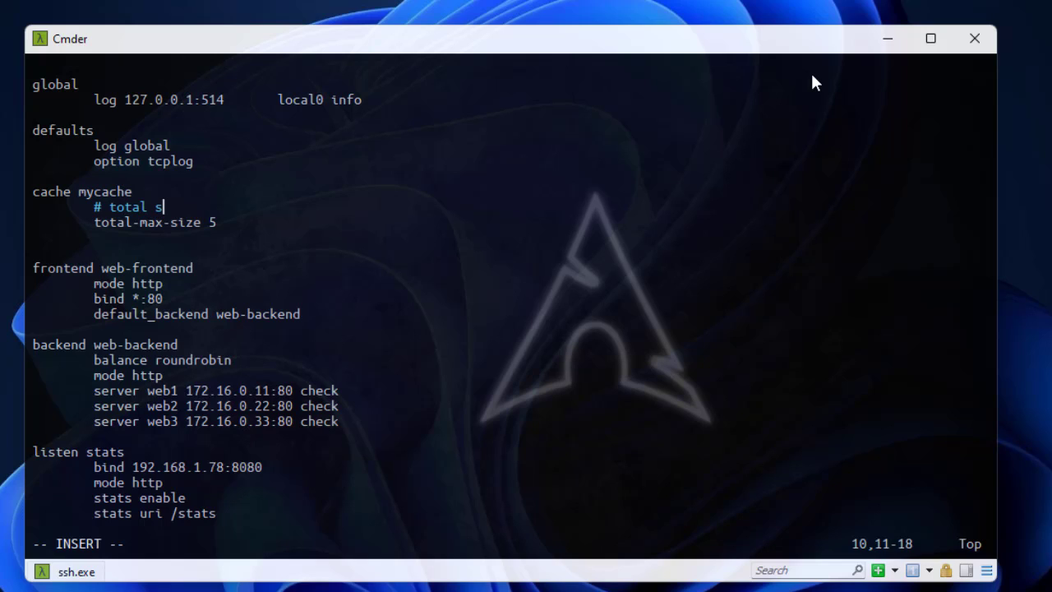
type("iz")
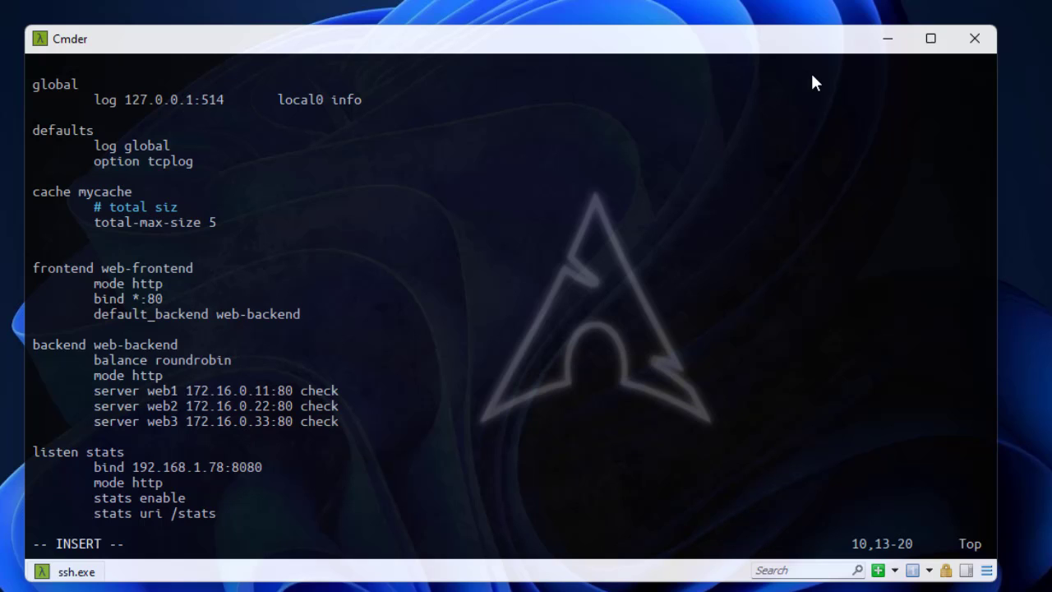
type("e of the cache in")
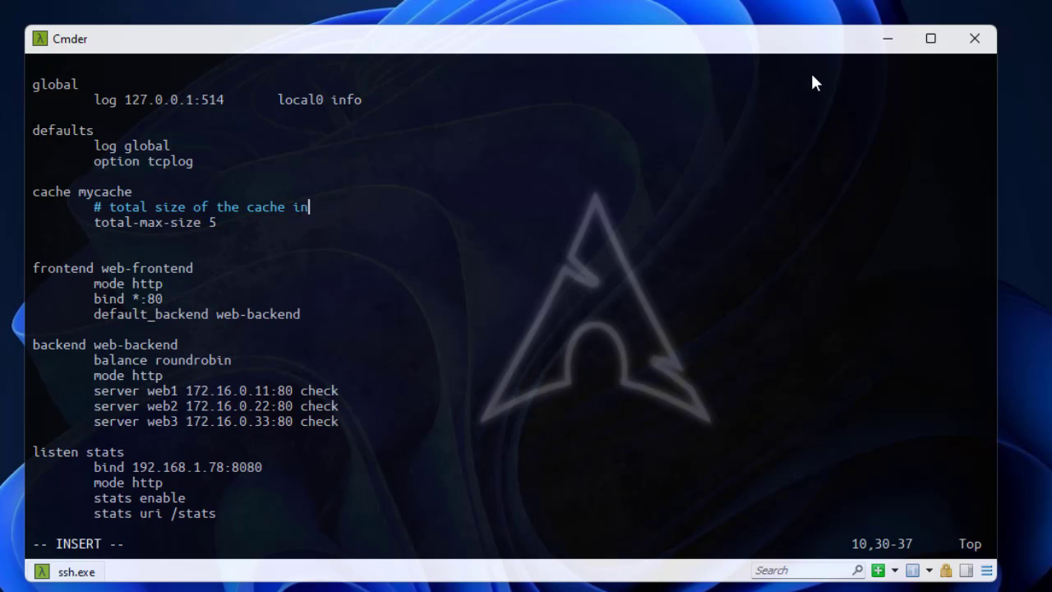
type("MB")
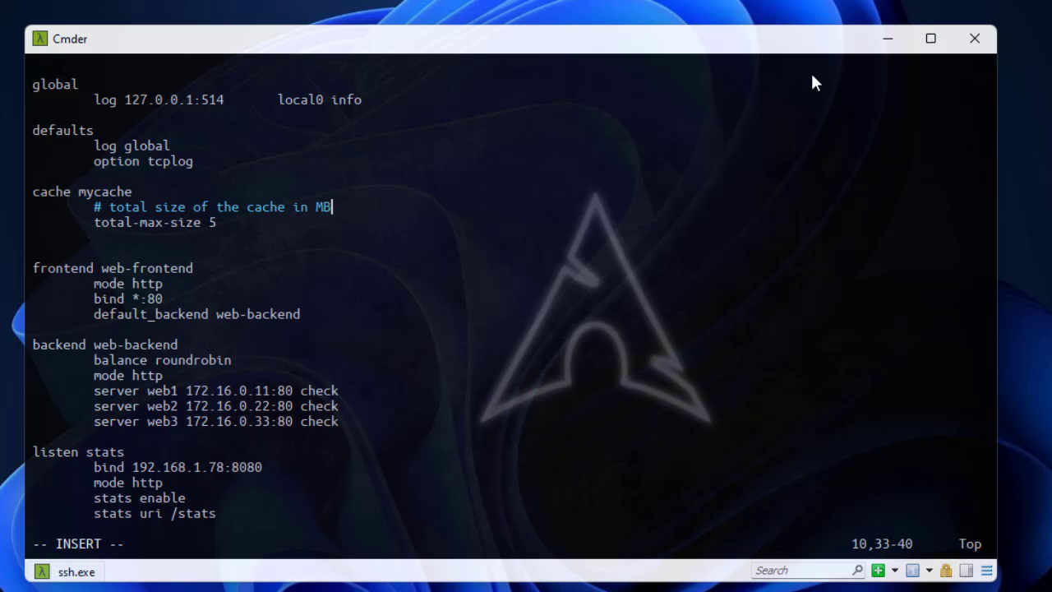
key("Enter")
type("#")
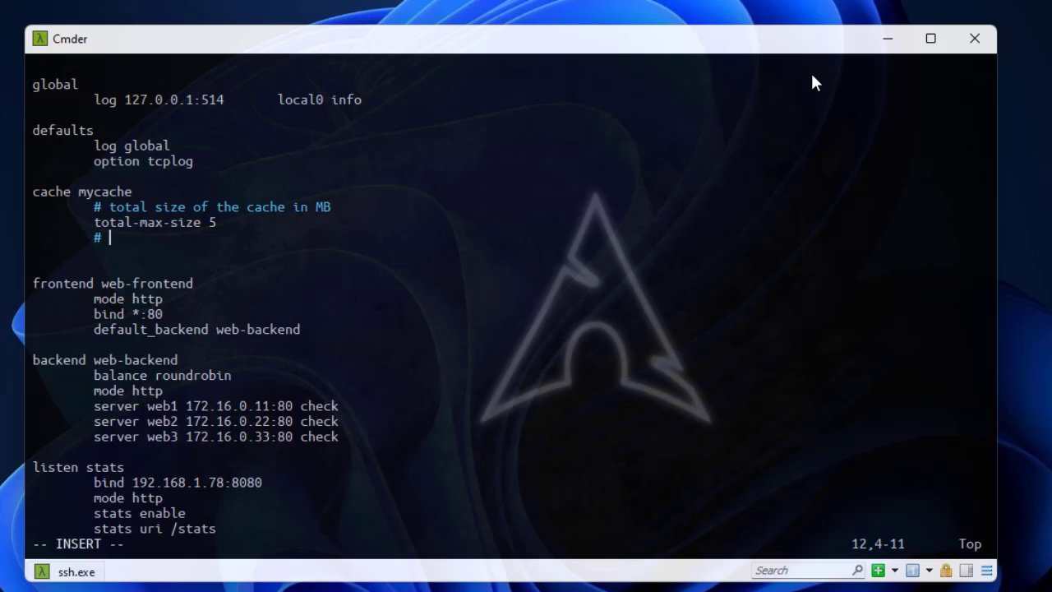
- Add the comment 'max size of any item in bytes' and a max-object-size line
type("max")
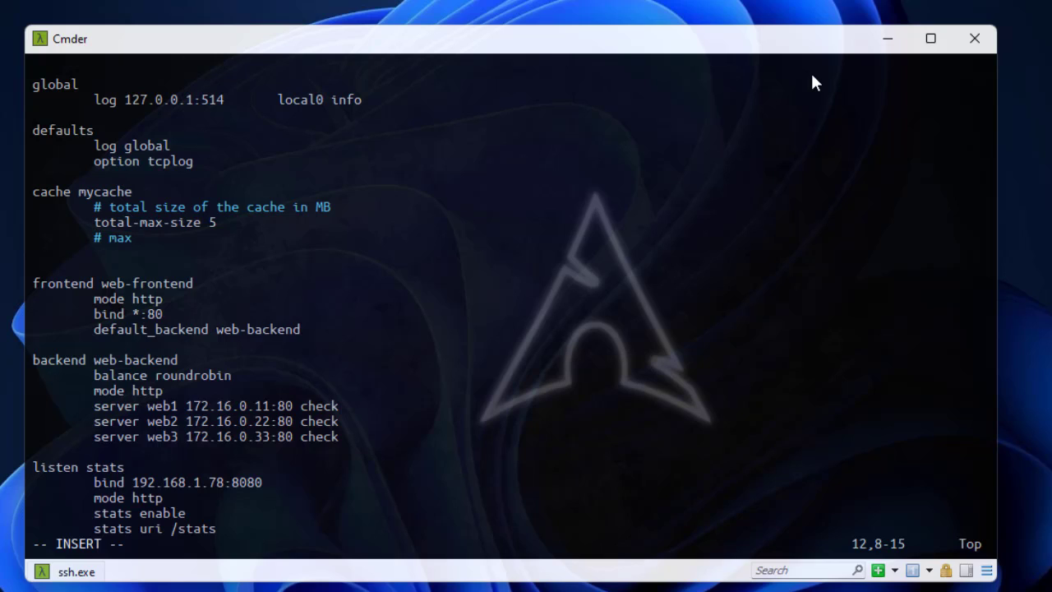
type("siz")
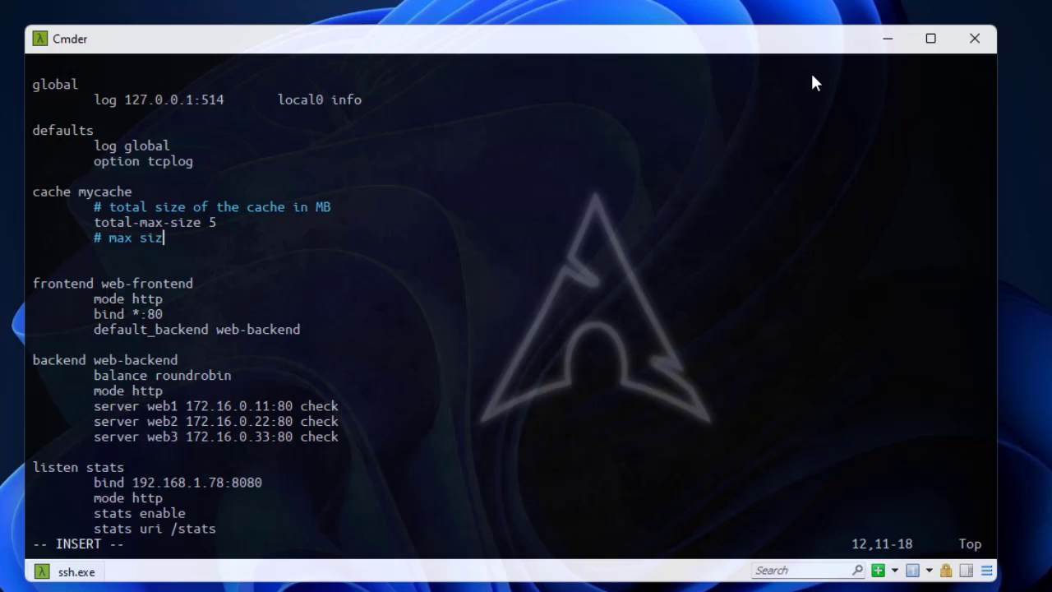
type("e of")
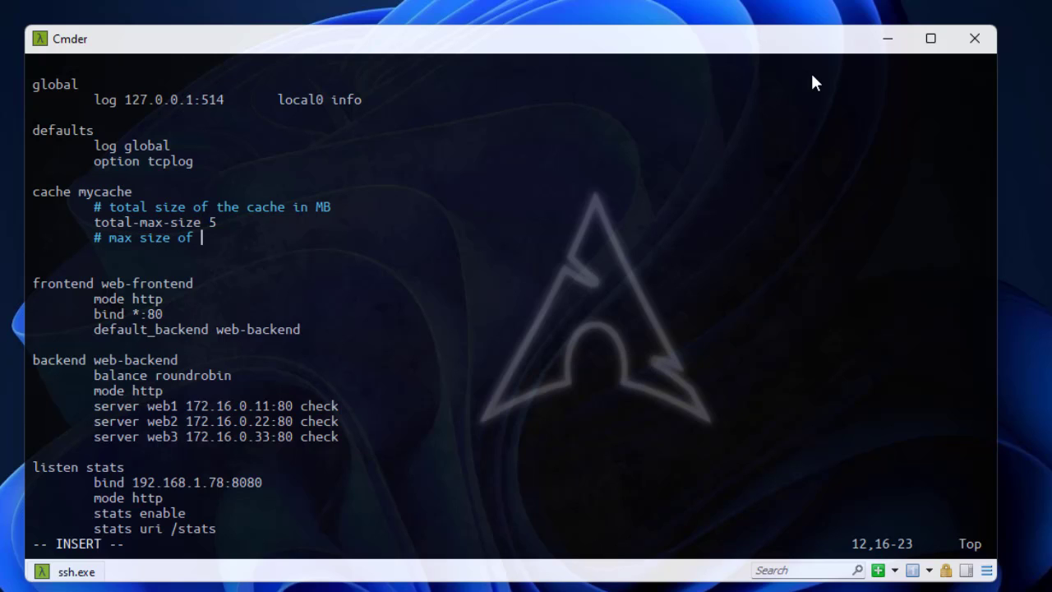
type("any")
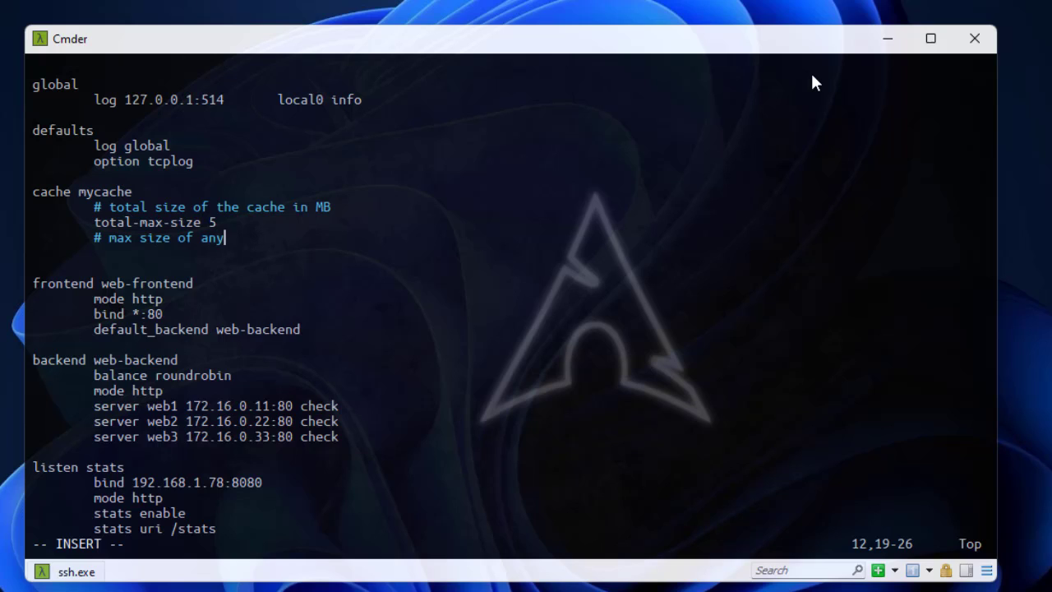
type("item in bytes")
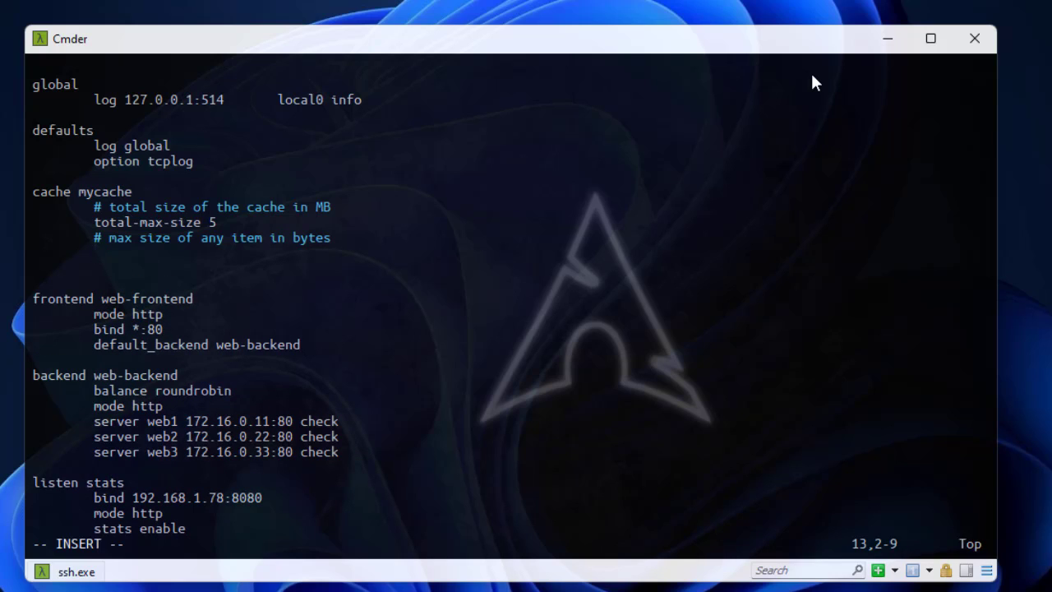
type("max-")
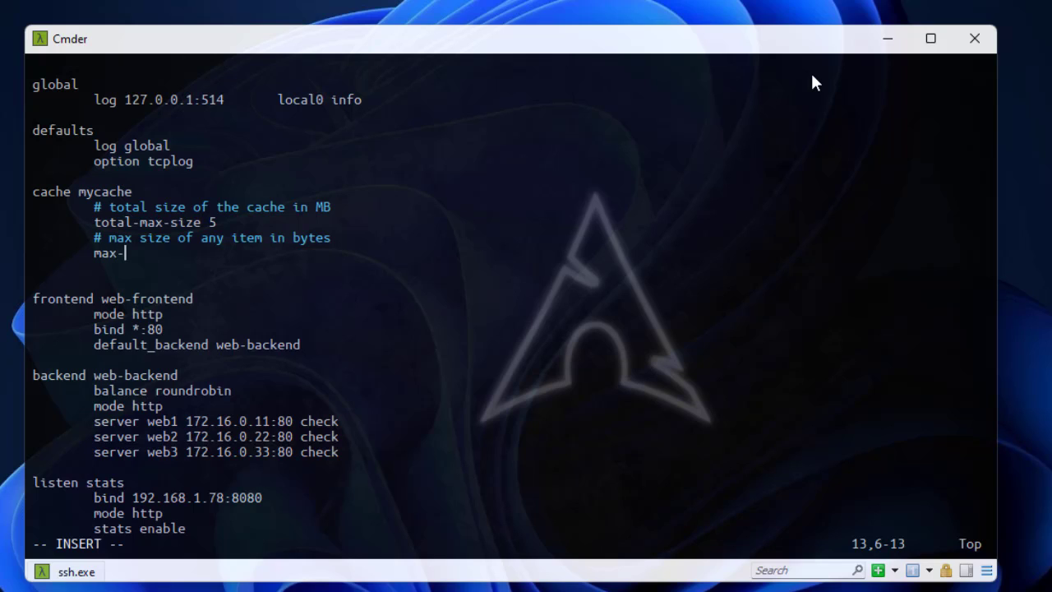
type("o")
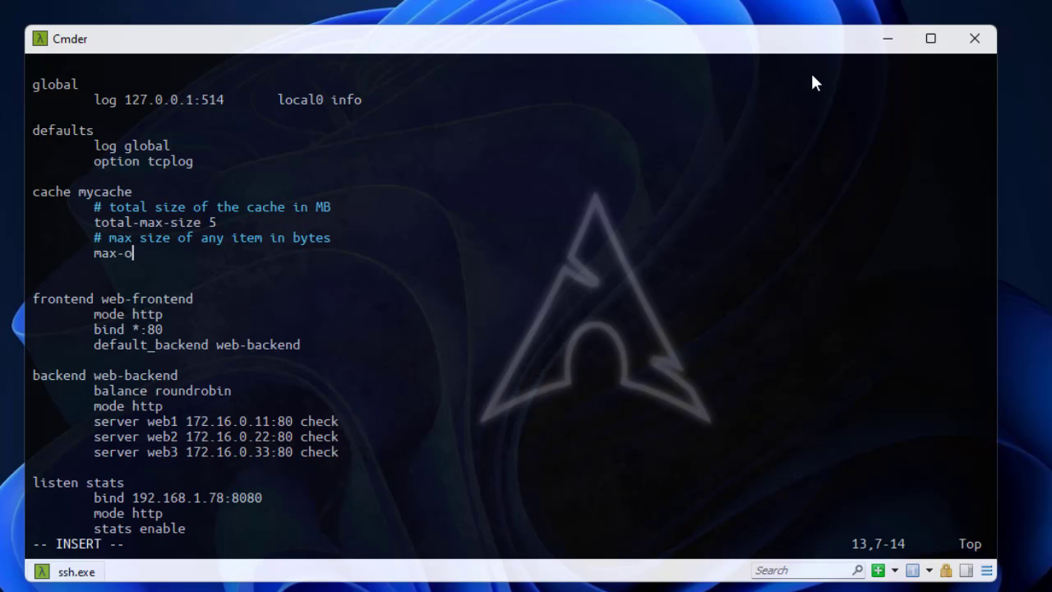
type("bject")
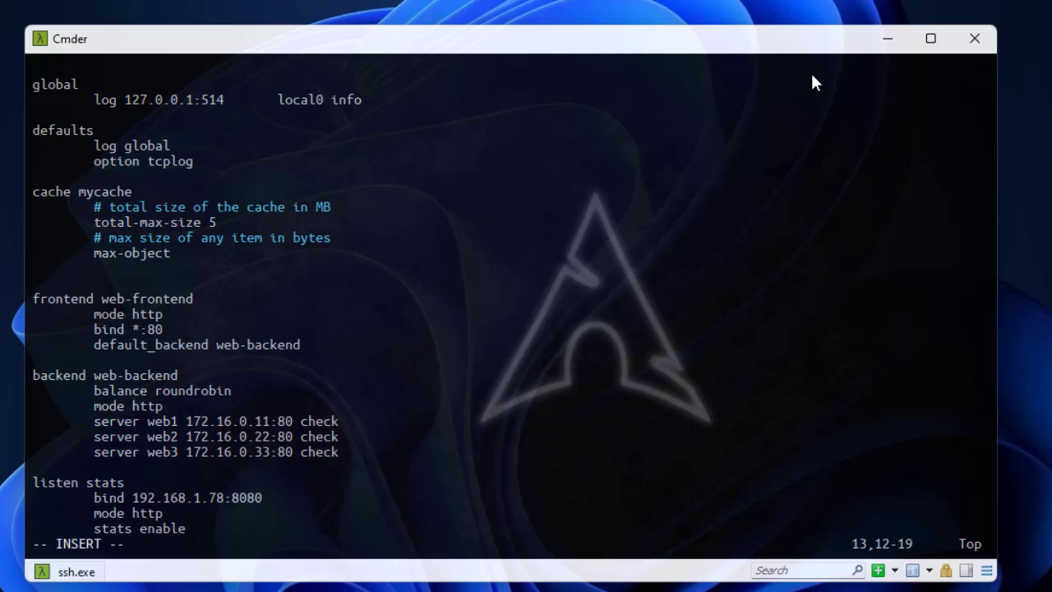
type("-s")
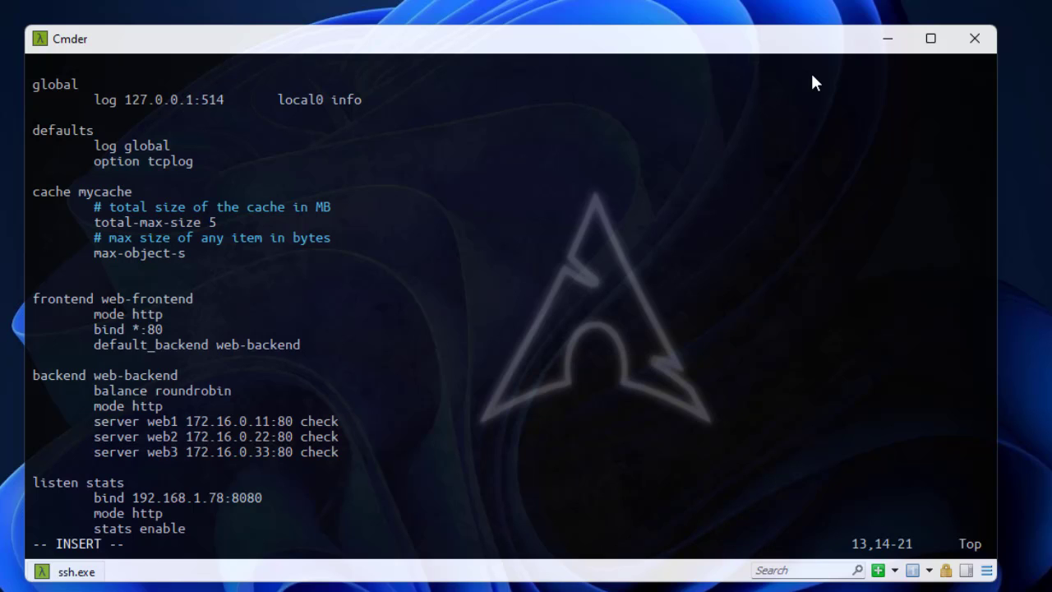
type("ize 12")
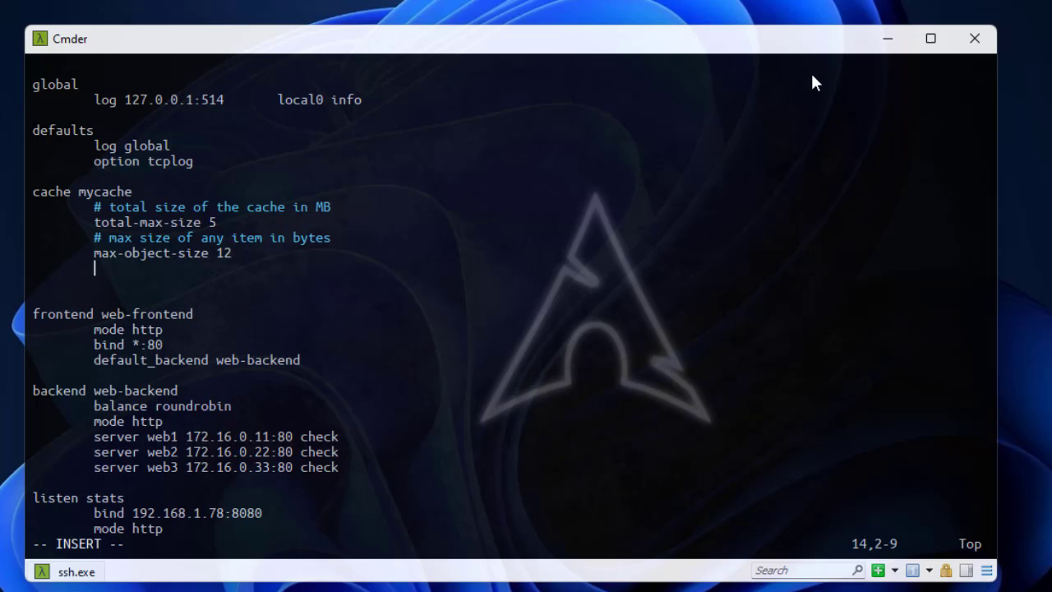
- Add '# time to live for each item in secondes' and 'max-age 60' to mycache
type("# time to live for eac")
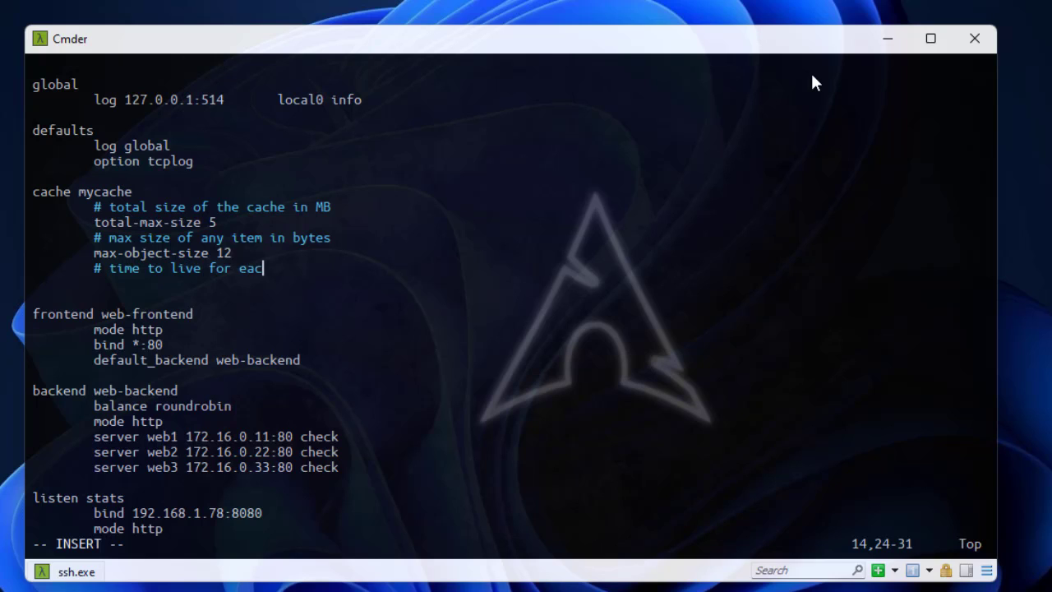
type("h item")
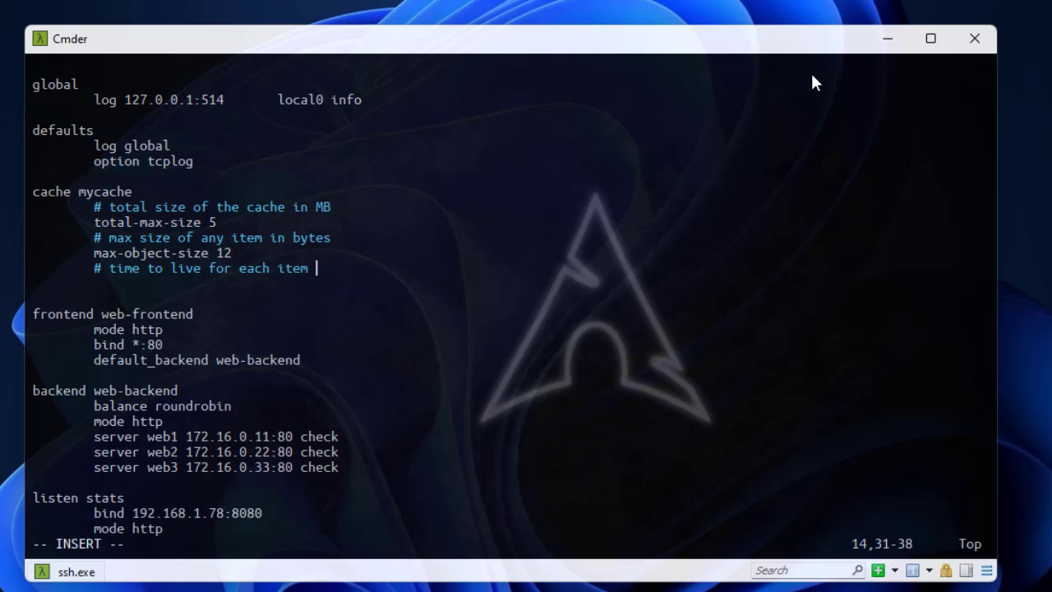
type("in seco")
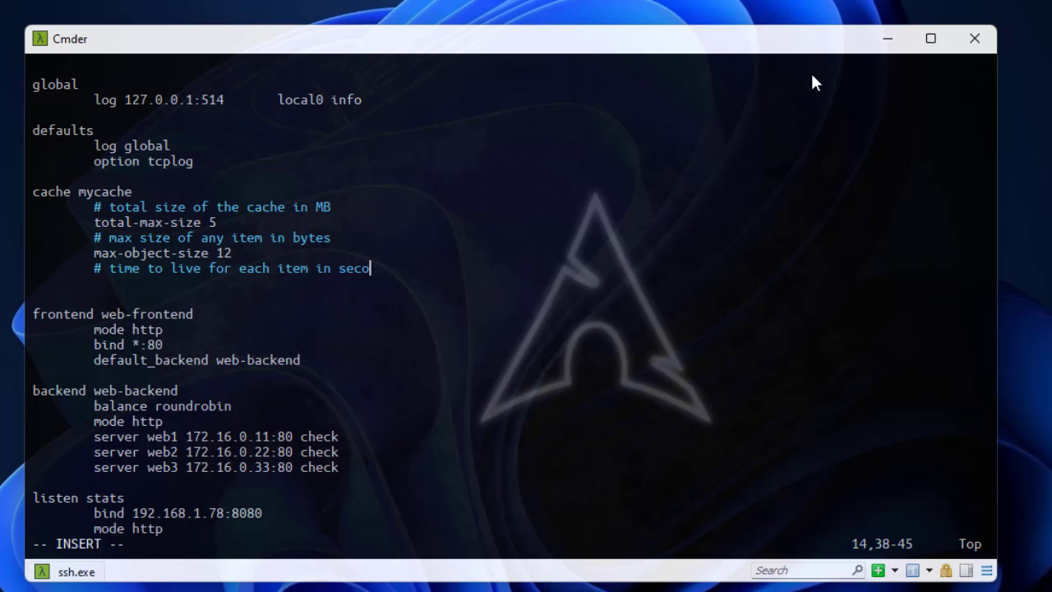
type("ndes")
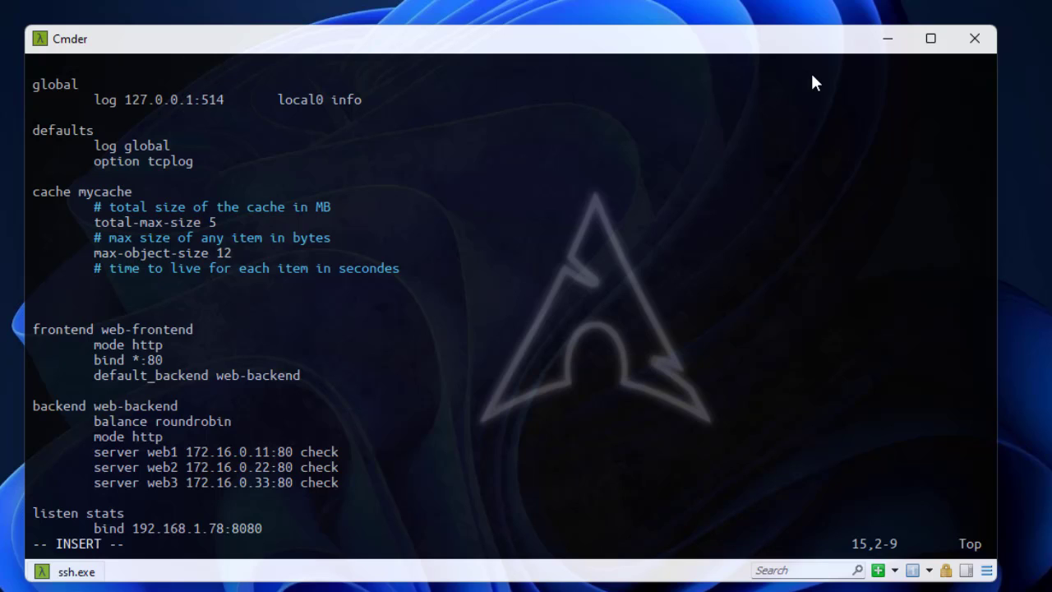
type("max-")
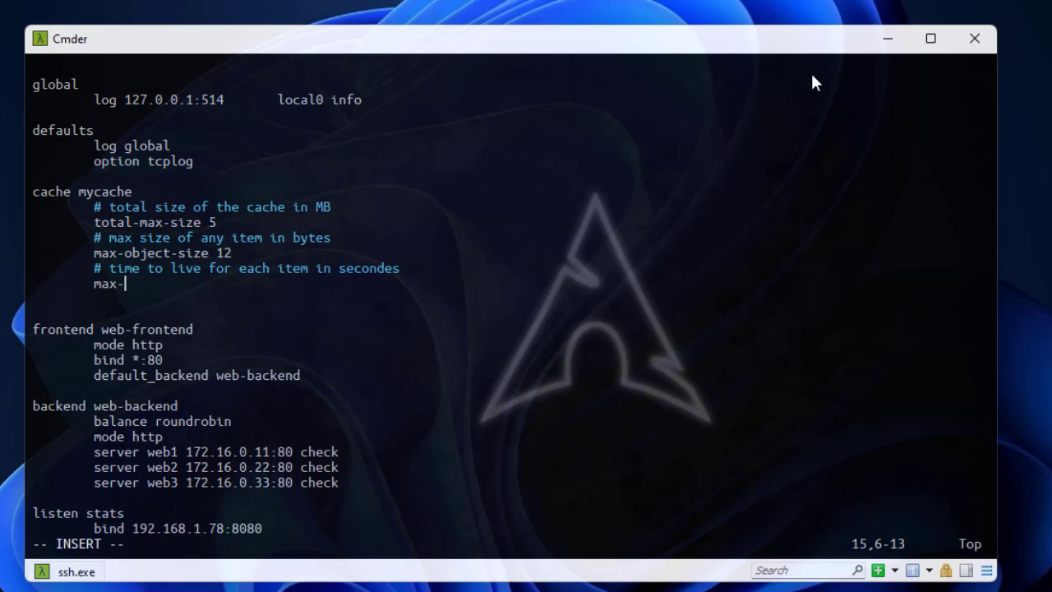
type("age")
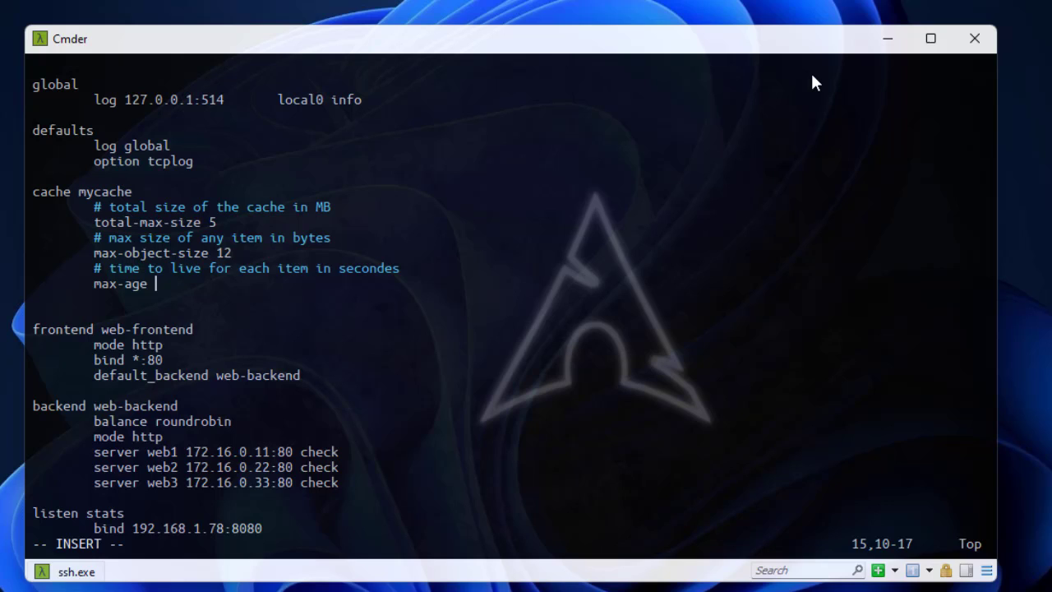
type("60")
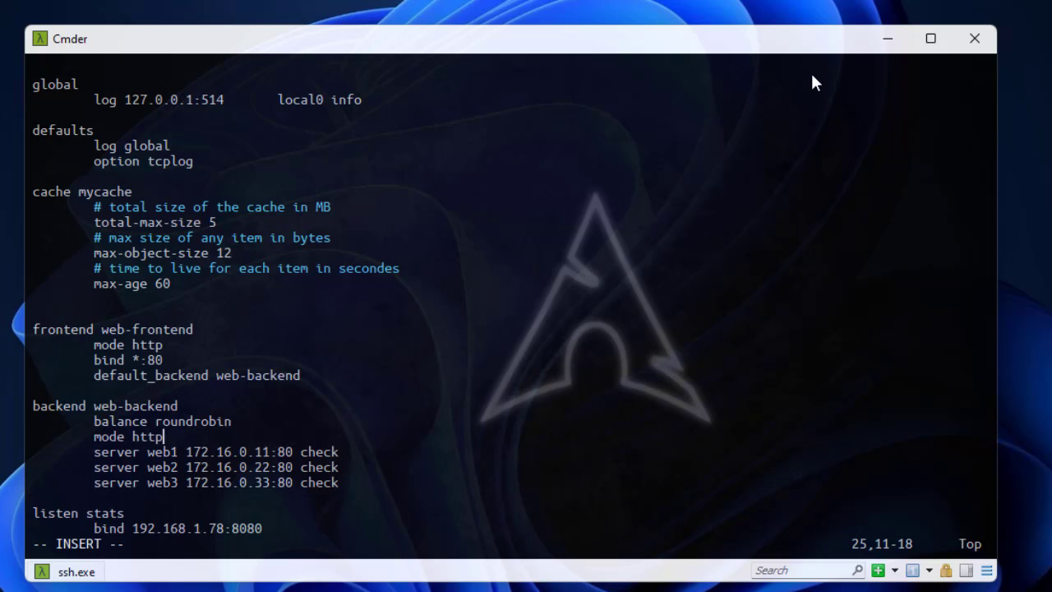
- Add the comment '# use mycache for all requests' in the web-backend section
key("Enter")
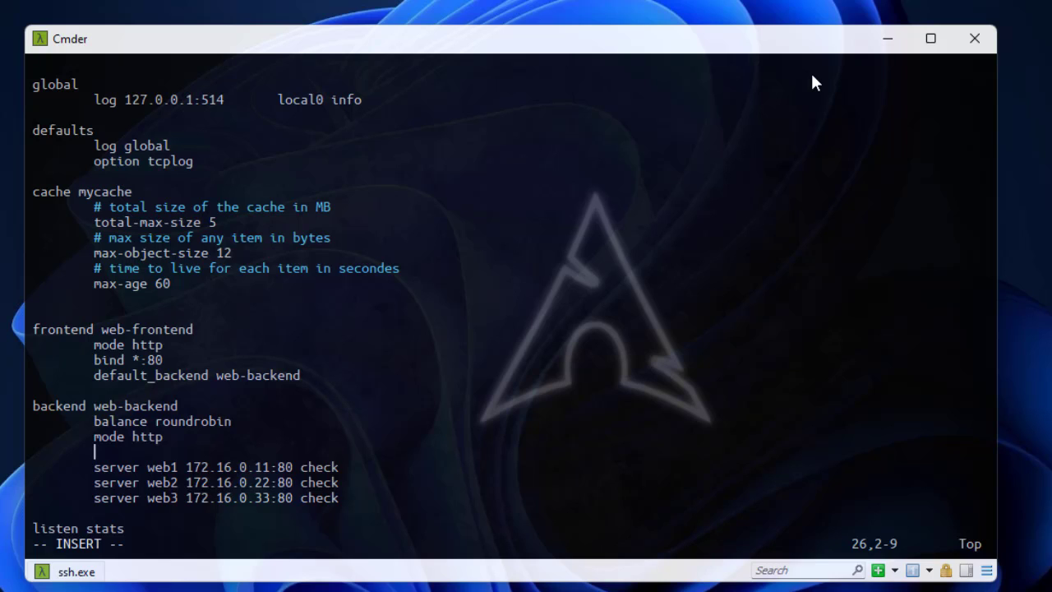
type("# use")
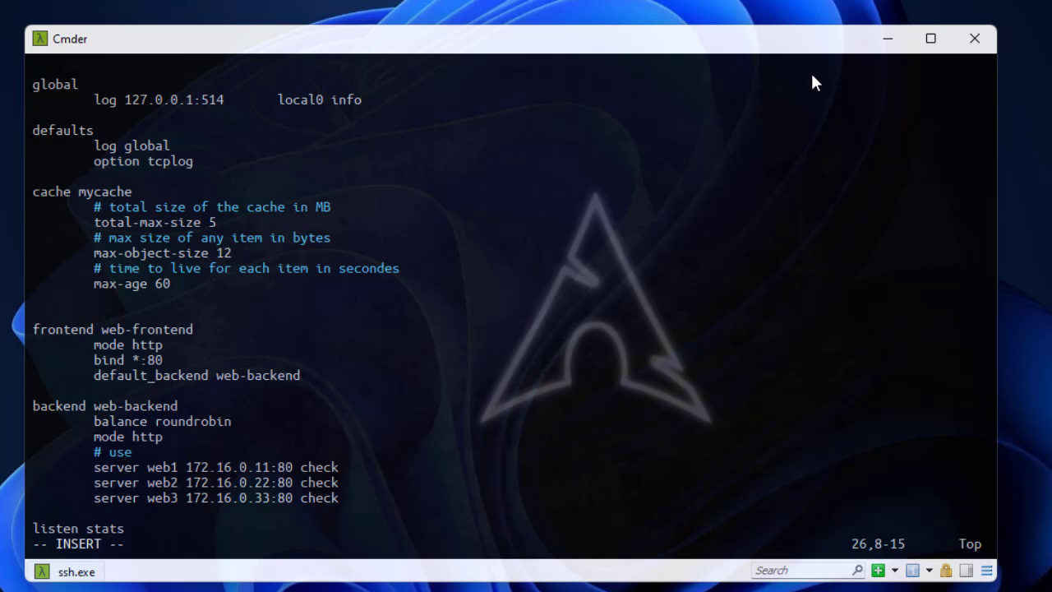
type("m")
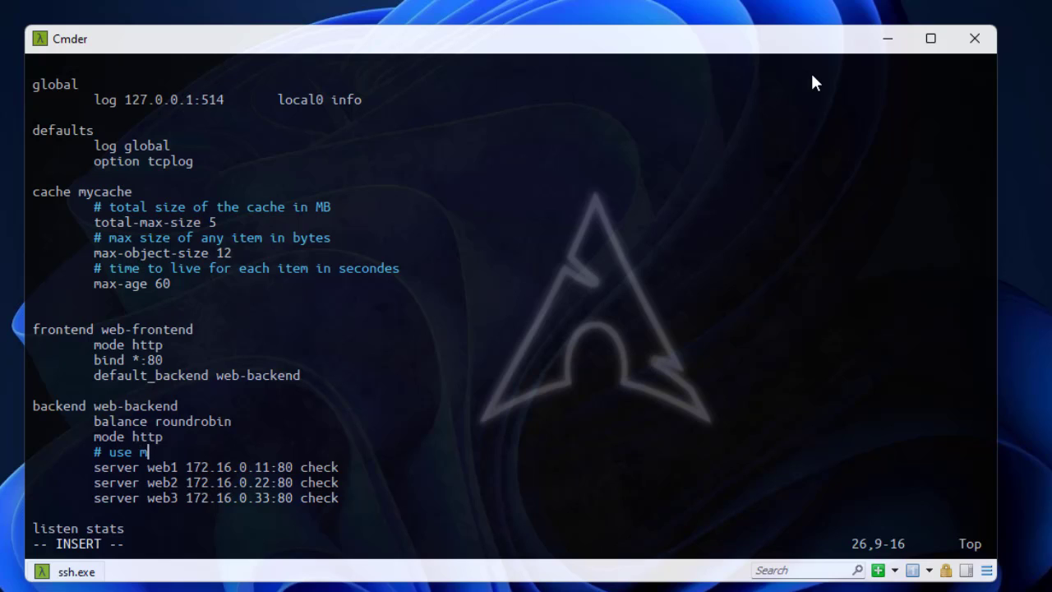
type("y")
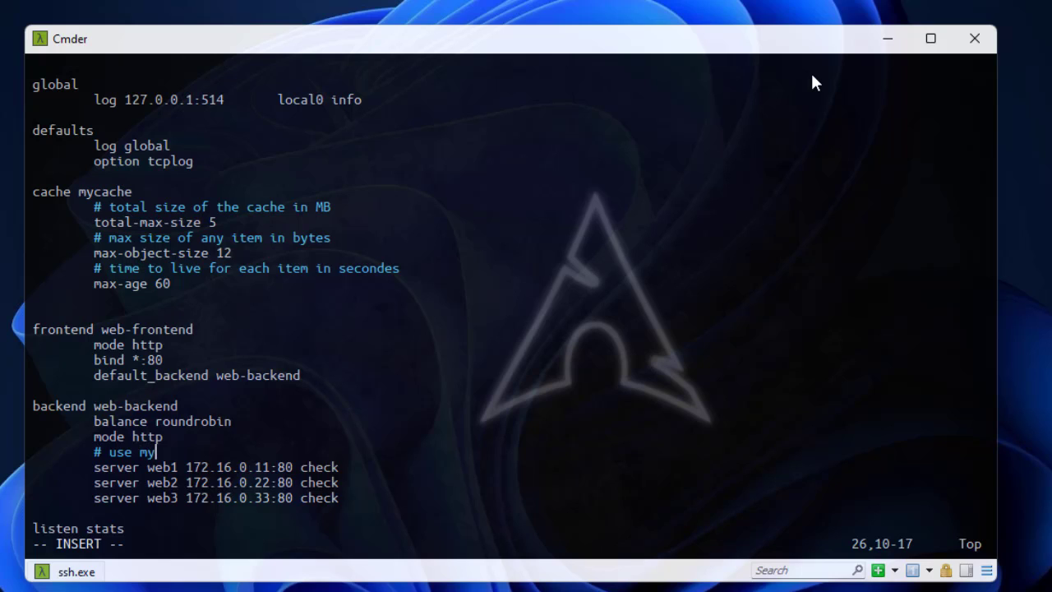
type("cache for all")
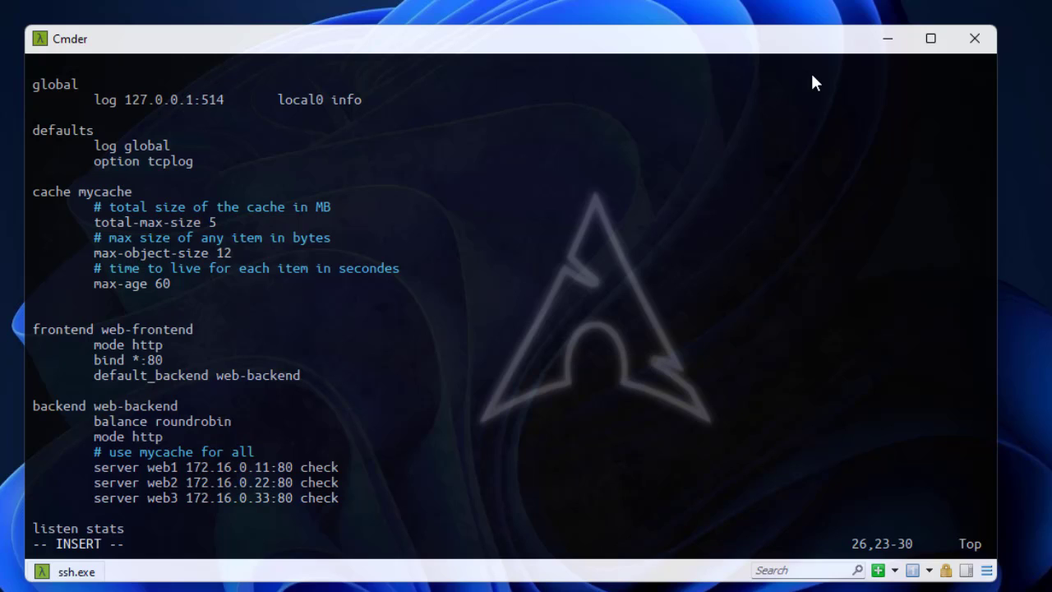
key("Right")
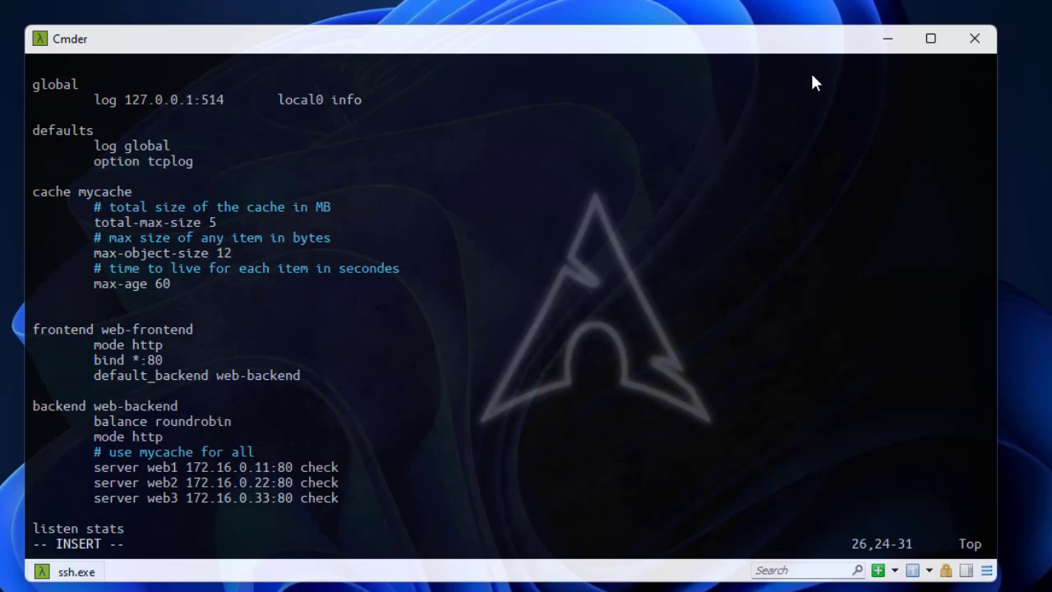
type("re")
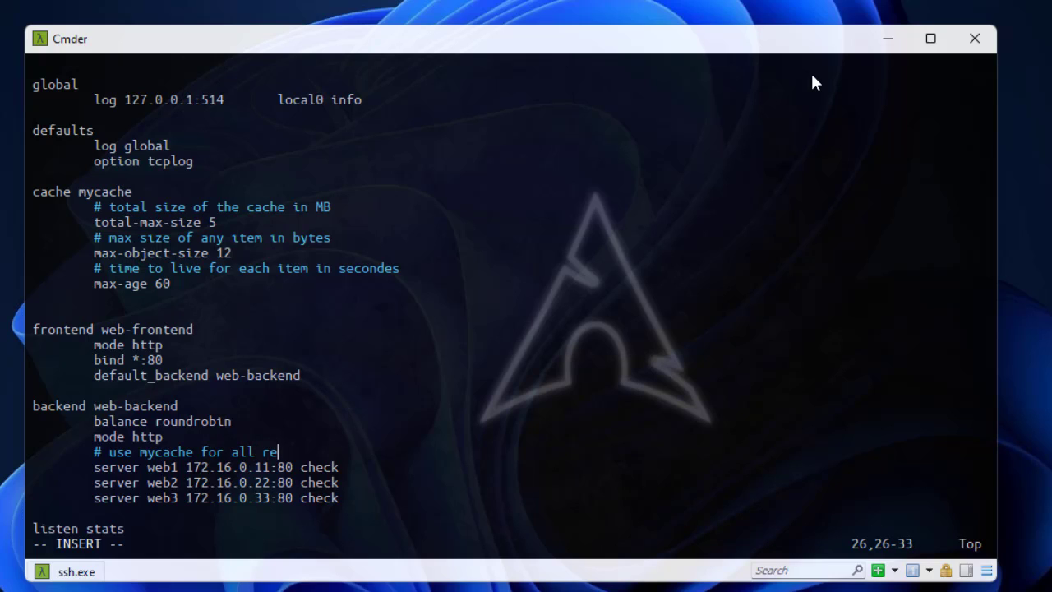
type("quet")
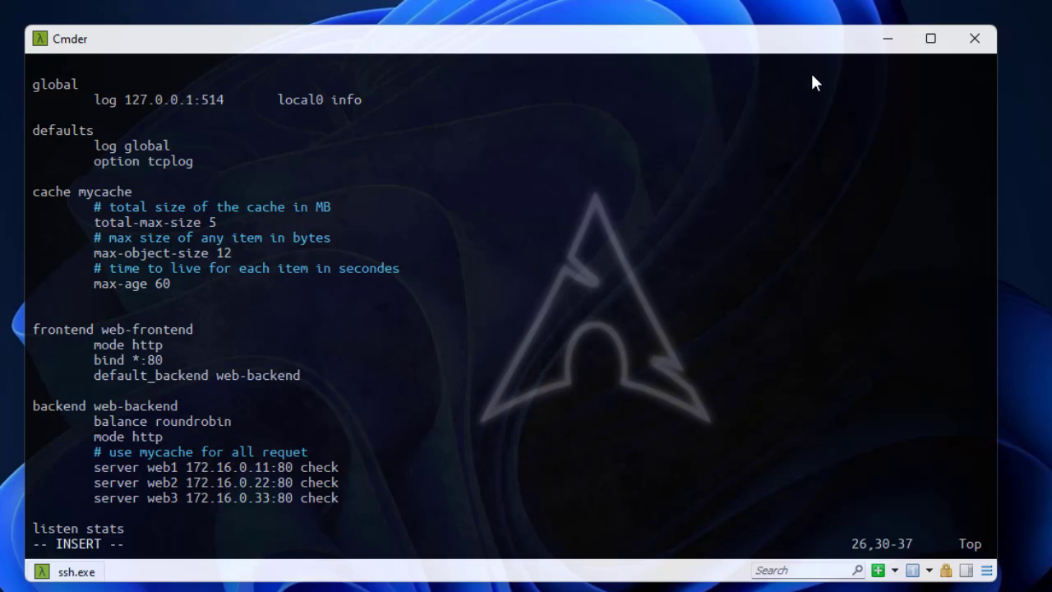
type("sts")
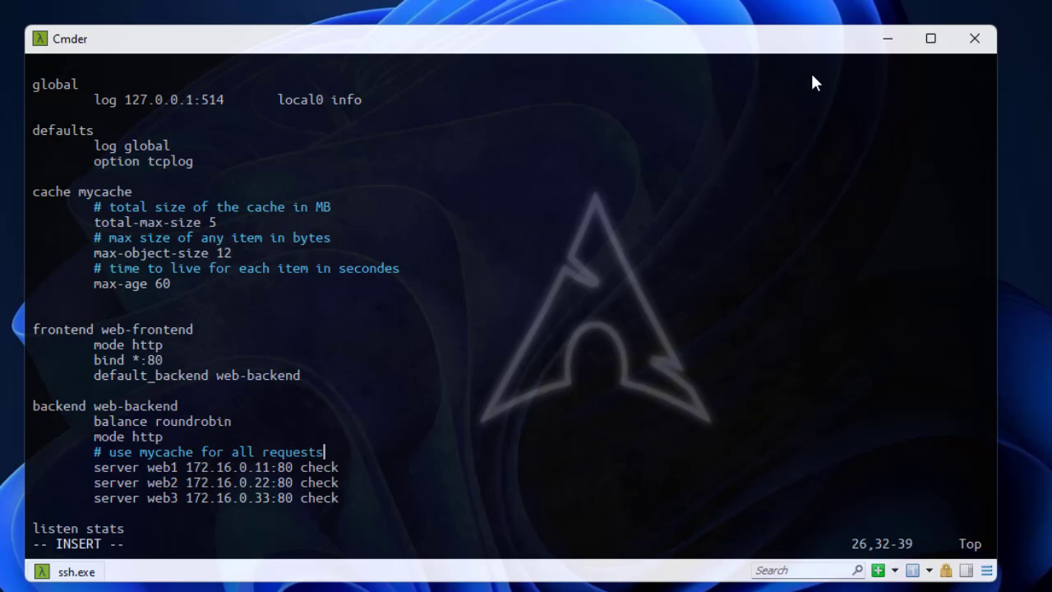
key("Enter")
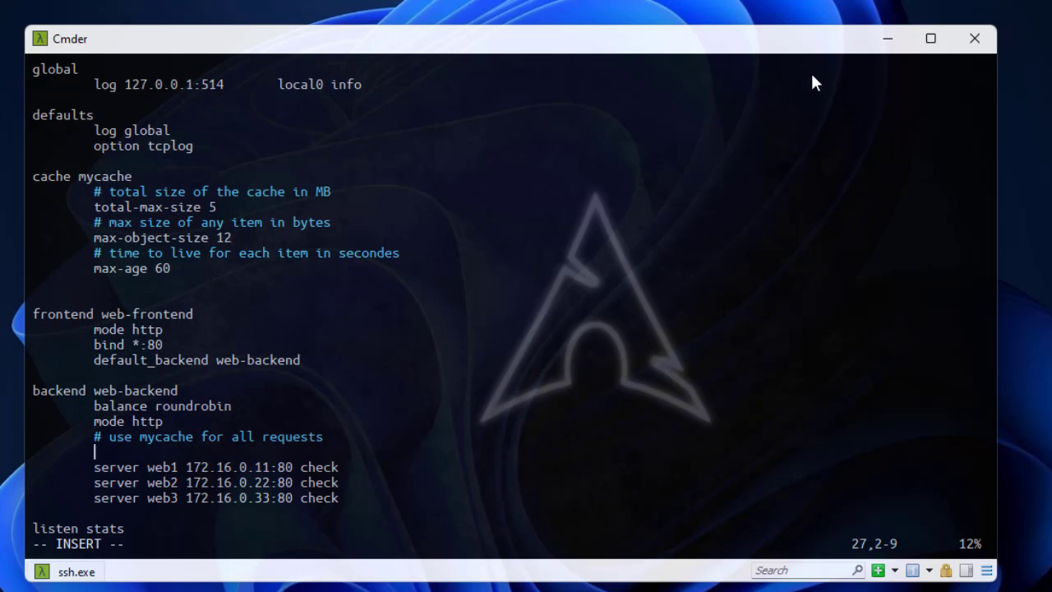
- Type 'http-request cache-use mycache' beneath the mycache comment
type("http-r")
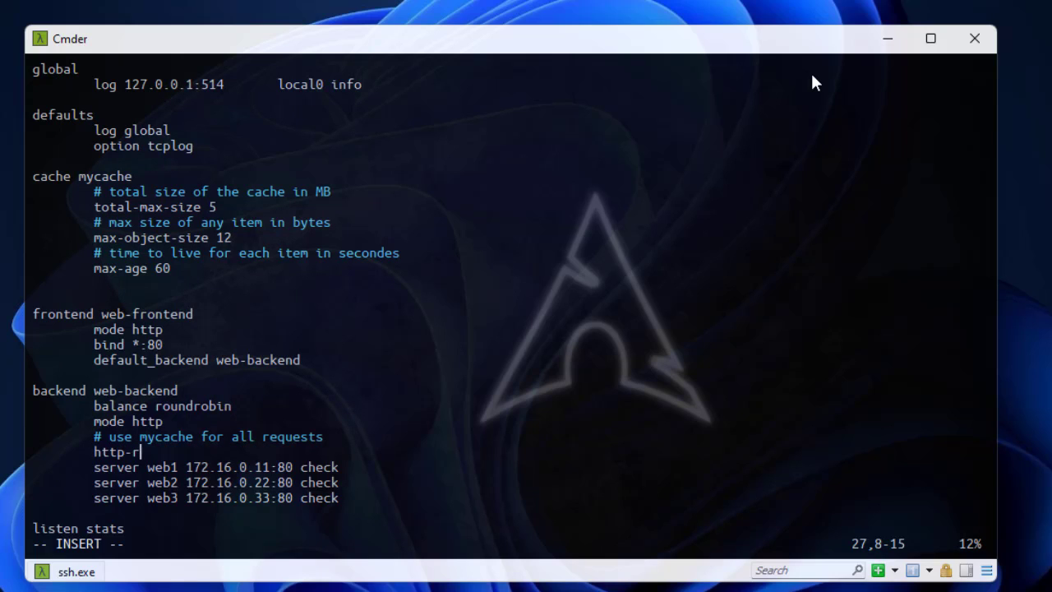
type("equest")
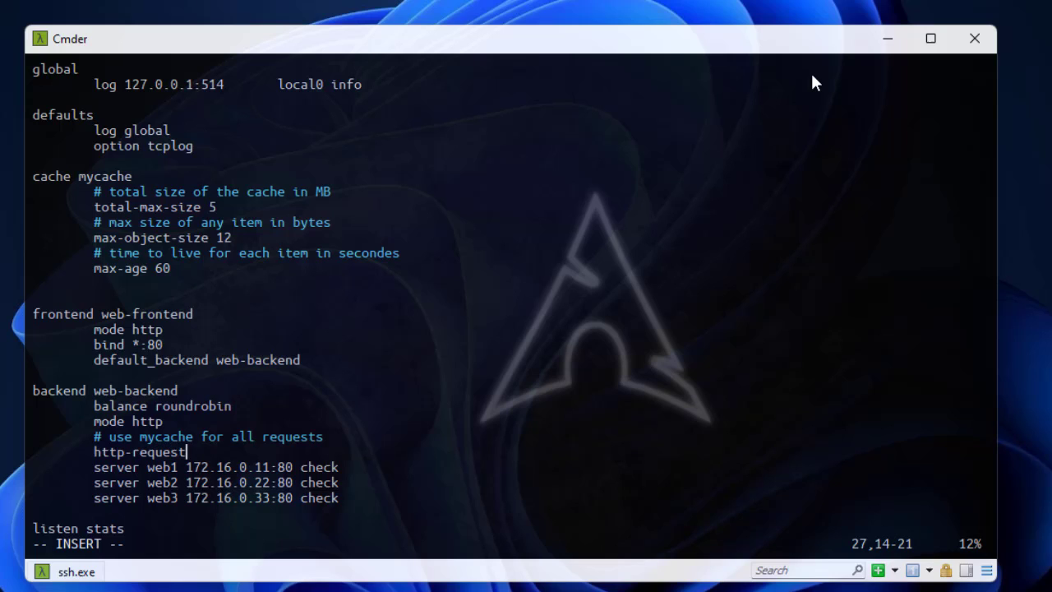
type("c")
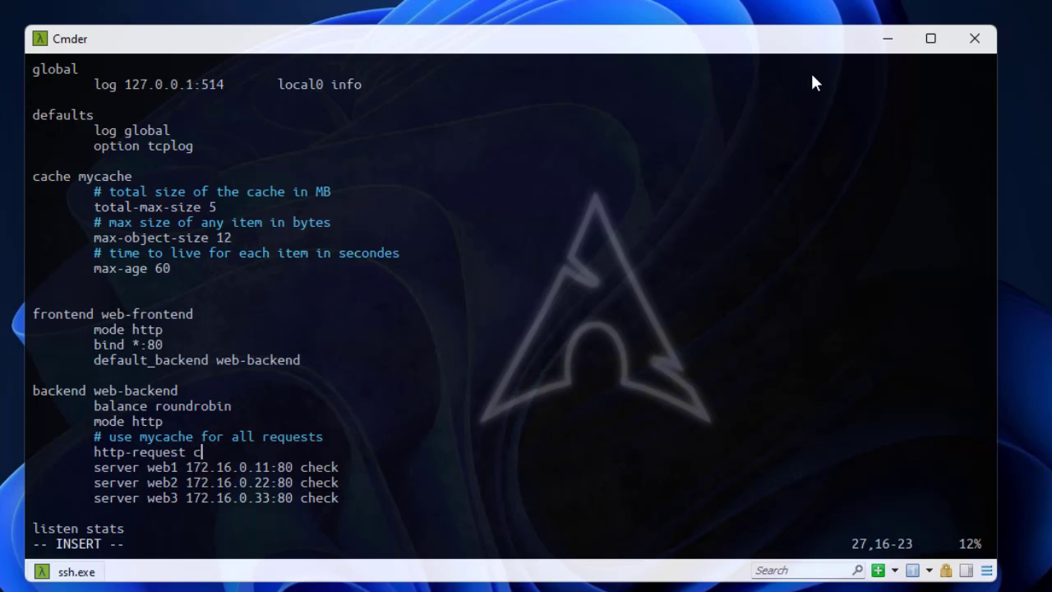
type("qche")
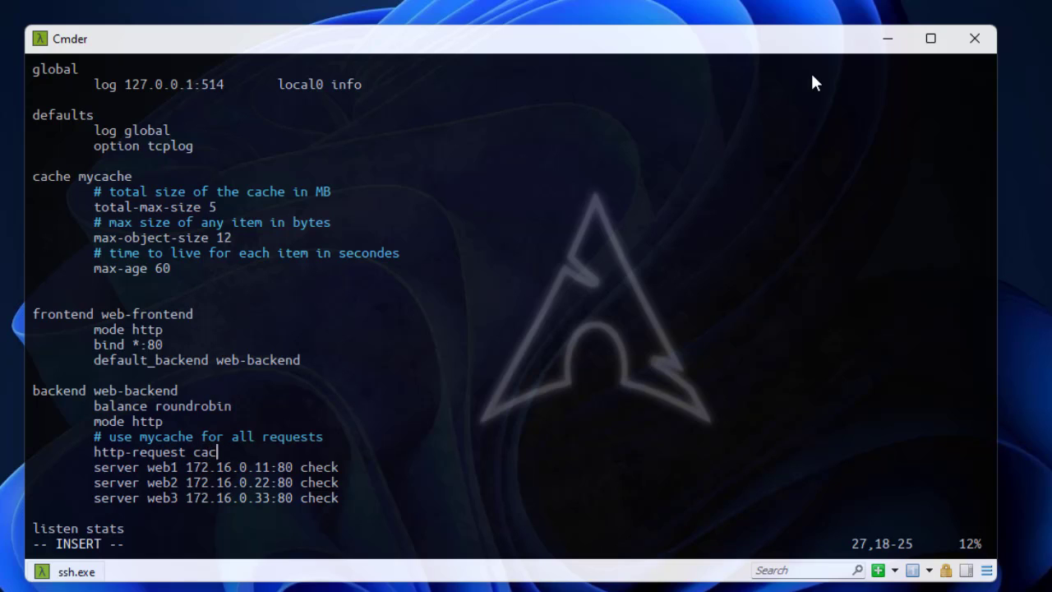
type("he-")
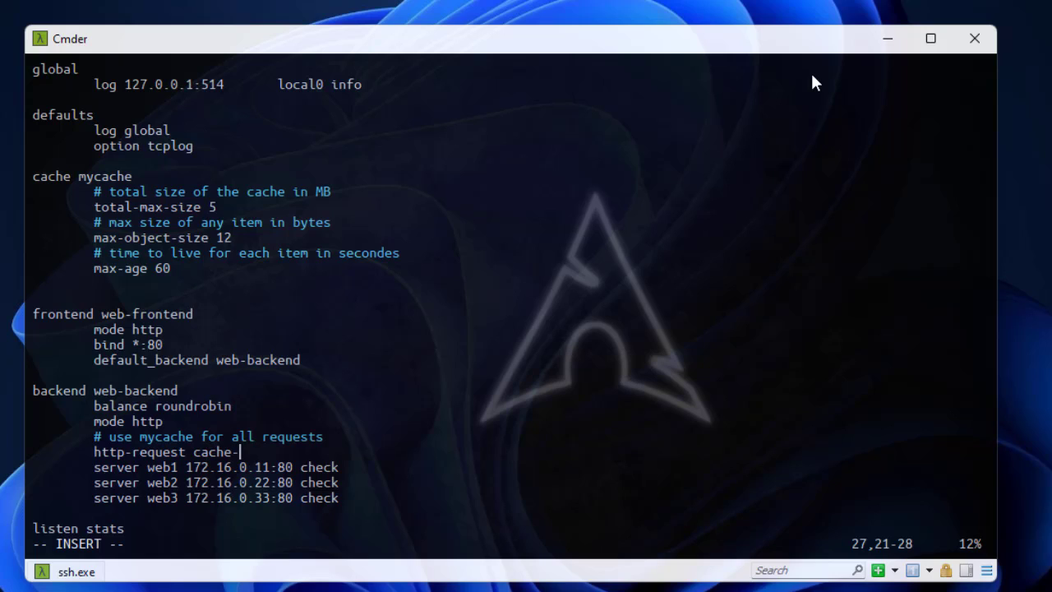
type("use")
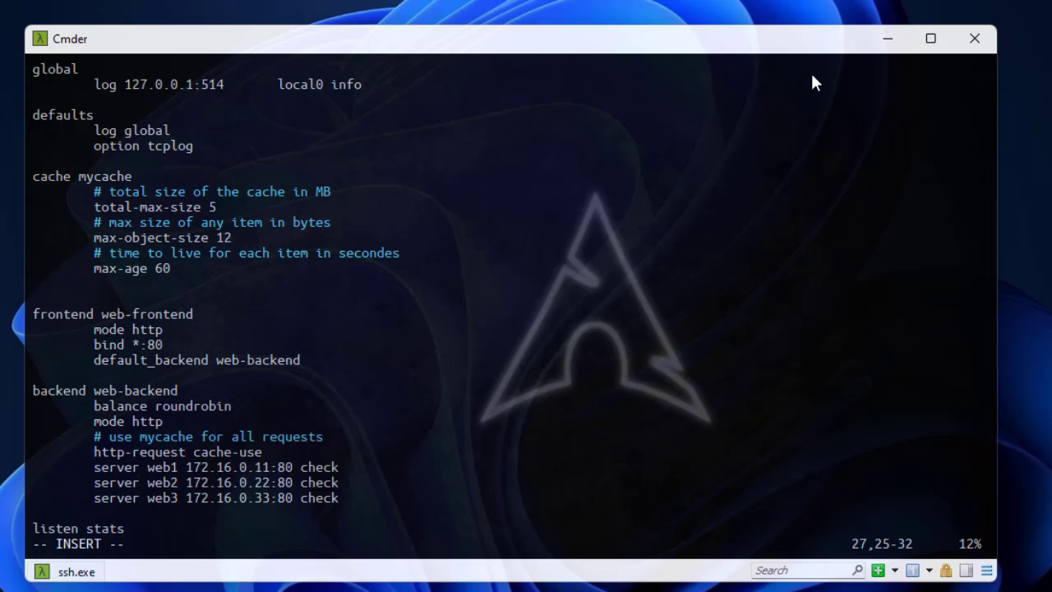
type("m")
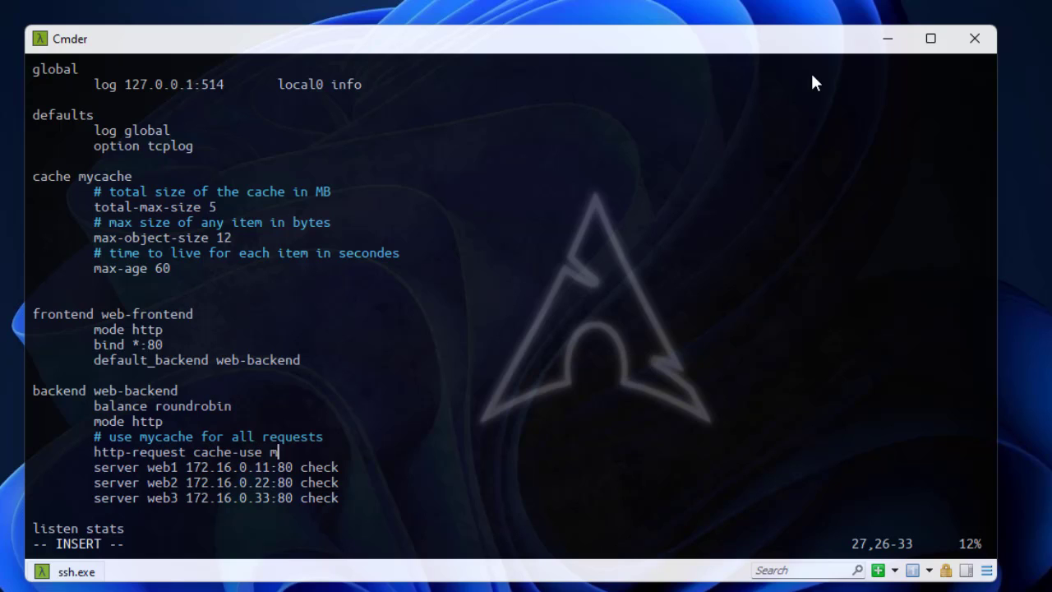
type("ycache")
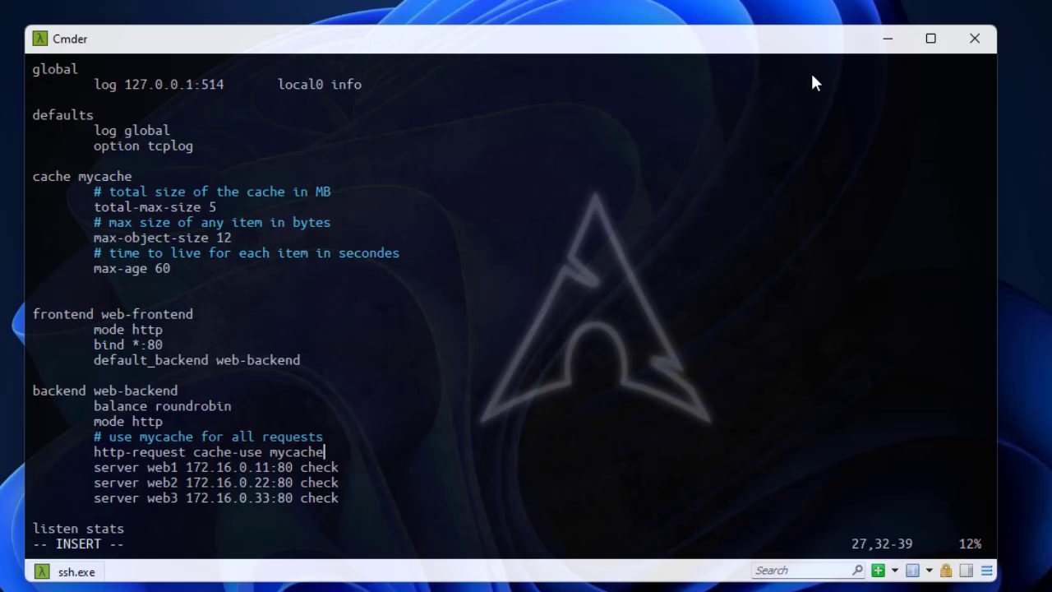
key("Enter")
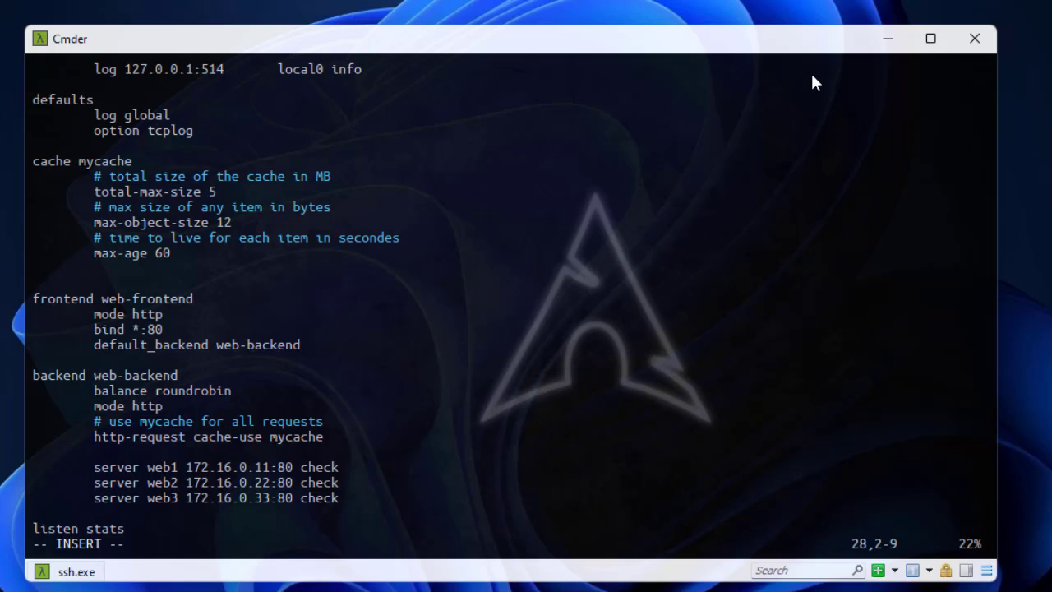
- Add the comment '# store http requests in cache' in the backend block
type("#")
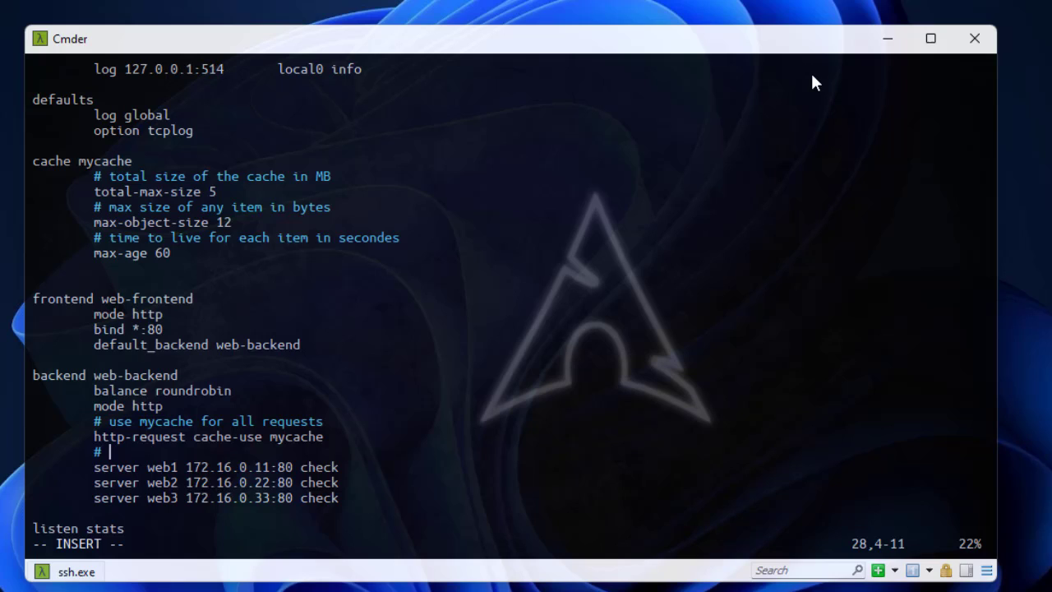
type("store")
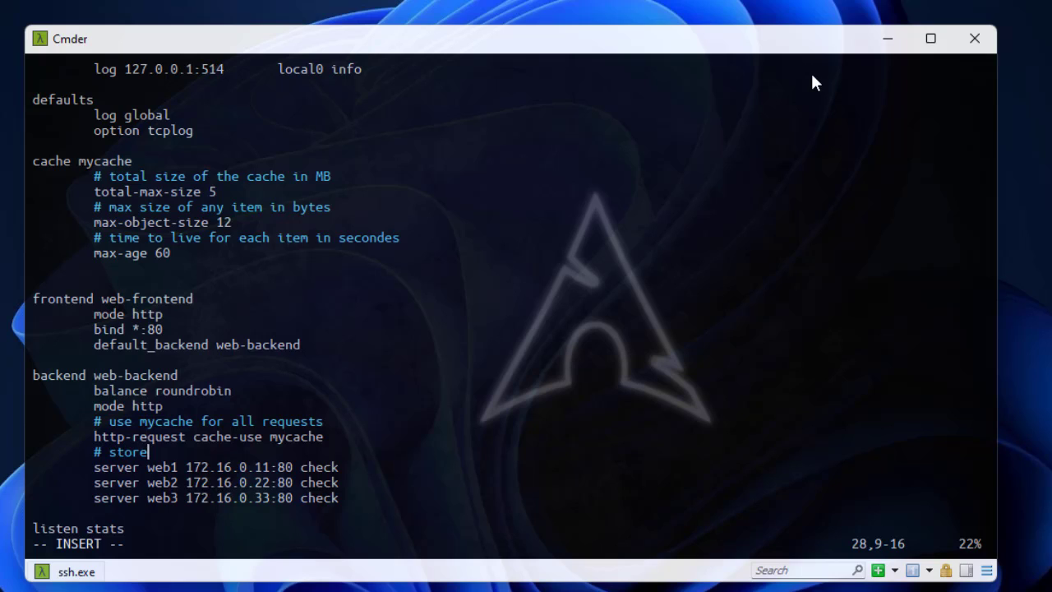
type("ht")
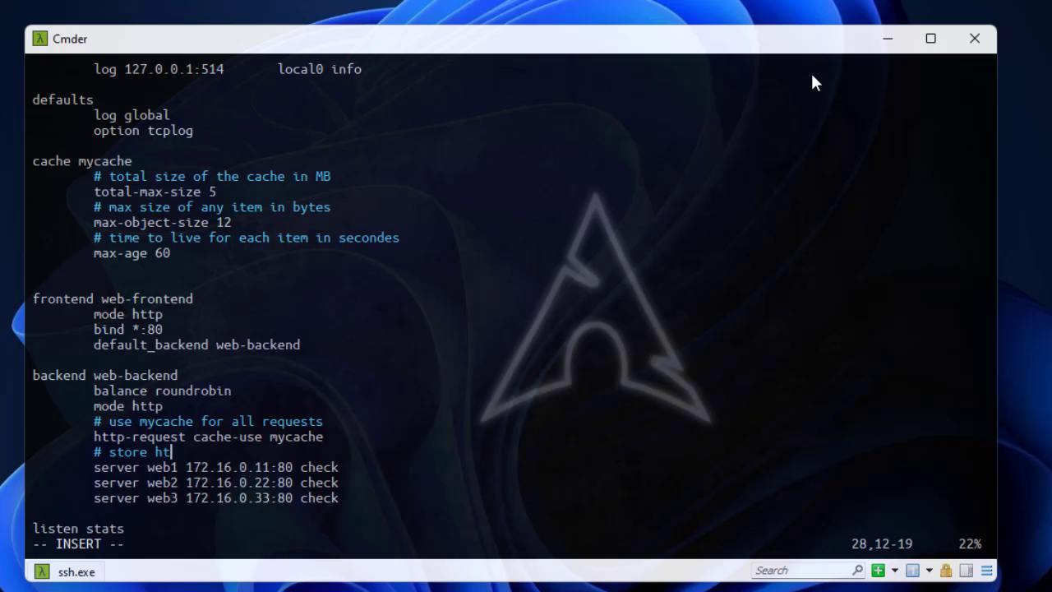
type("tp req")
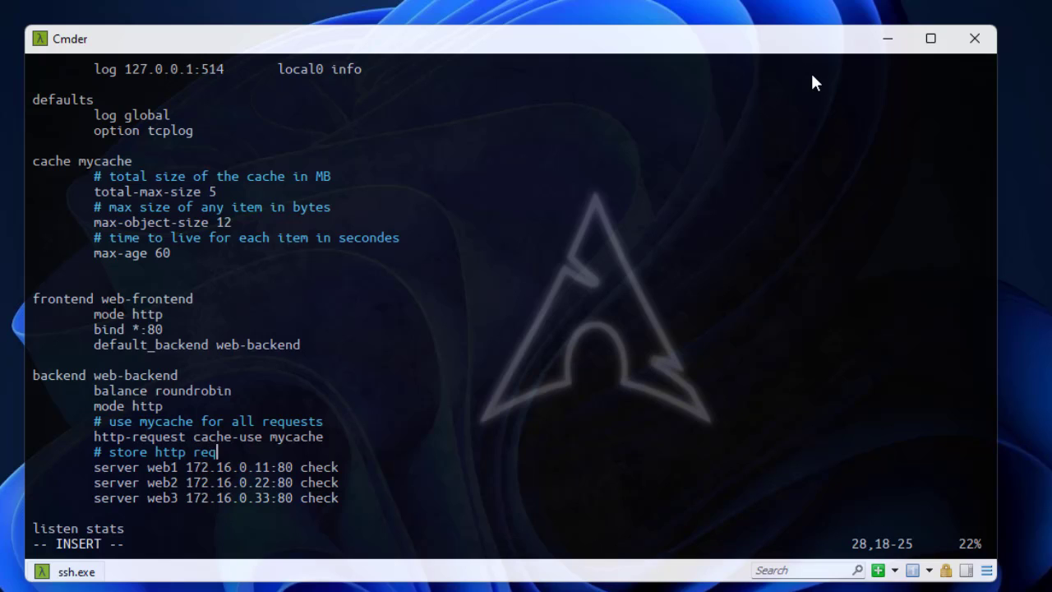
type("uests in")
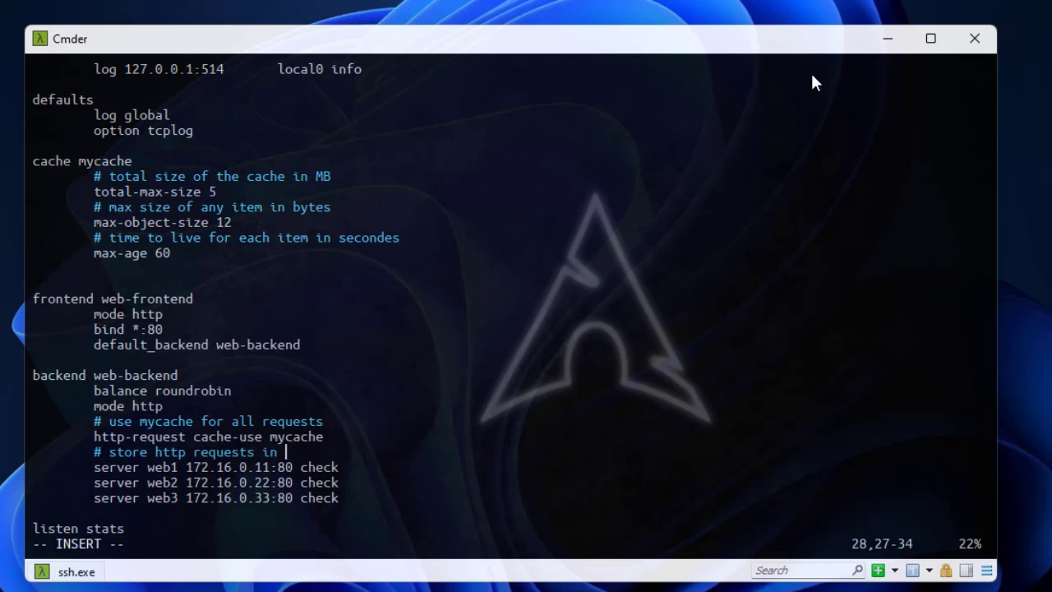
type("cache")
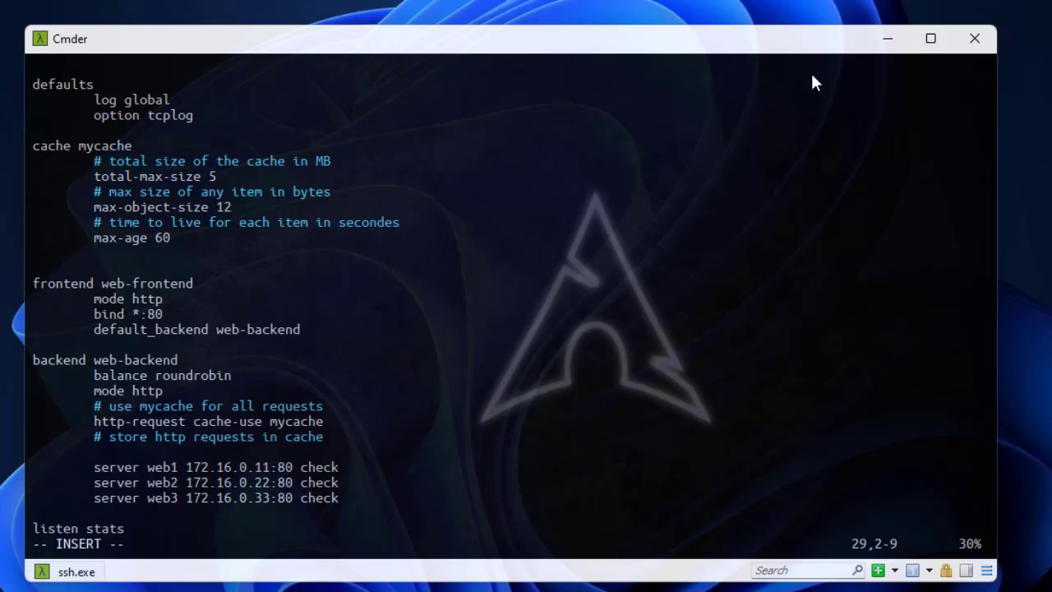
- Type 'http-response cache-store mycache' below the store comment
type("htt")
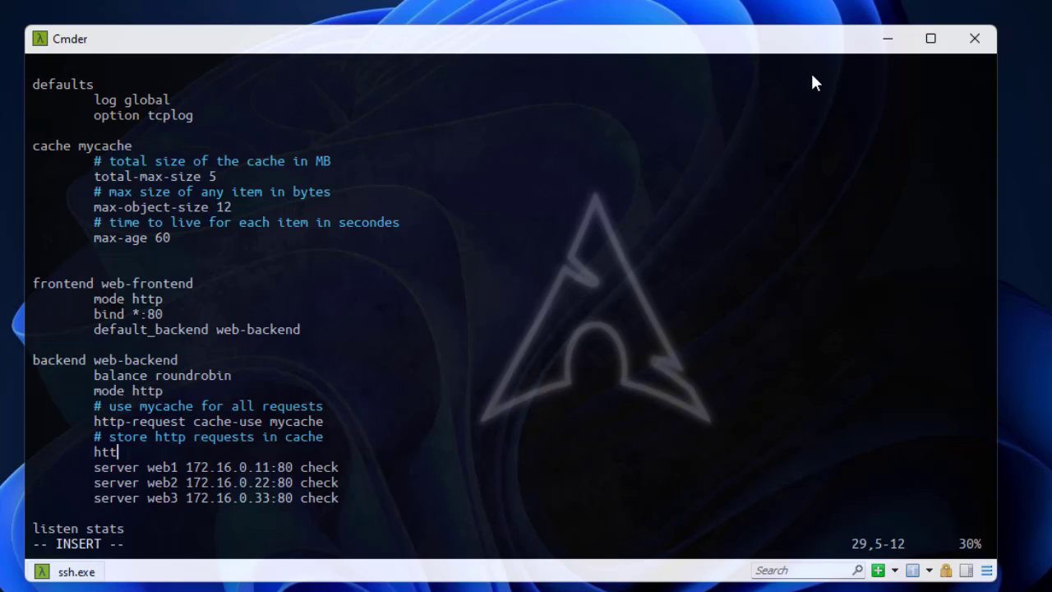
type("p-")
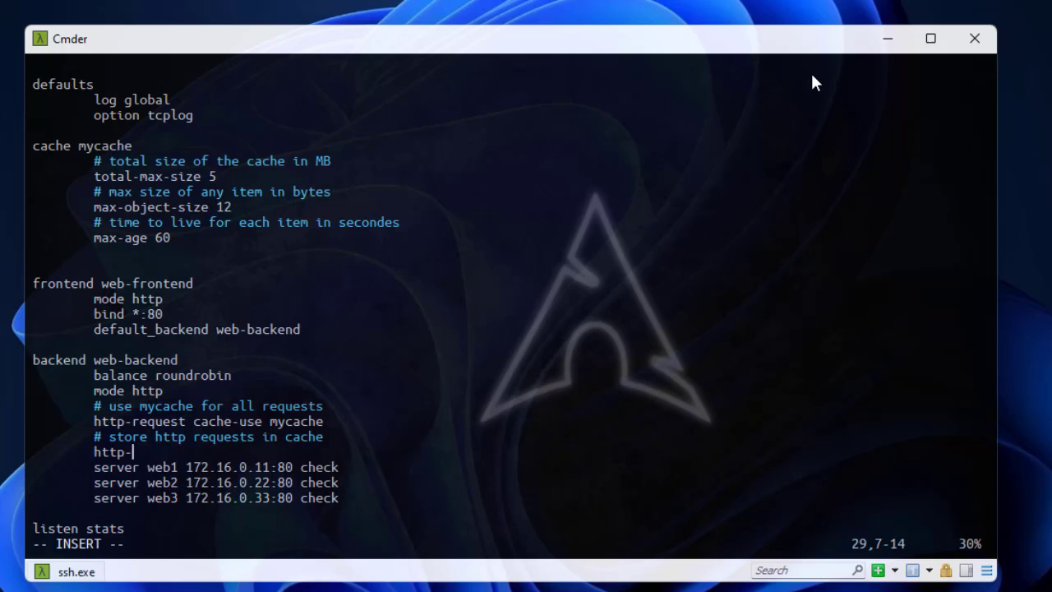
type("respons")
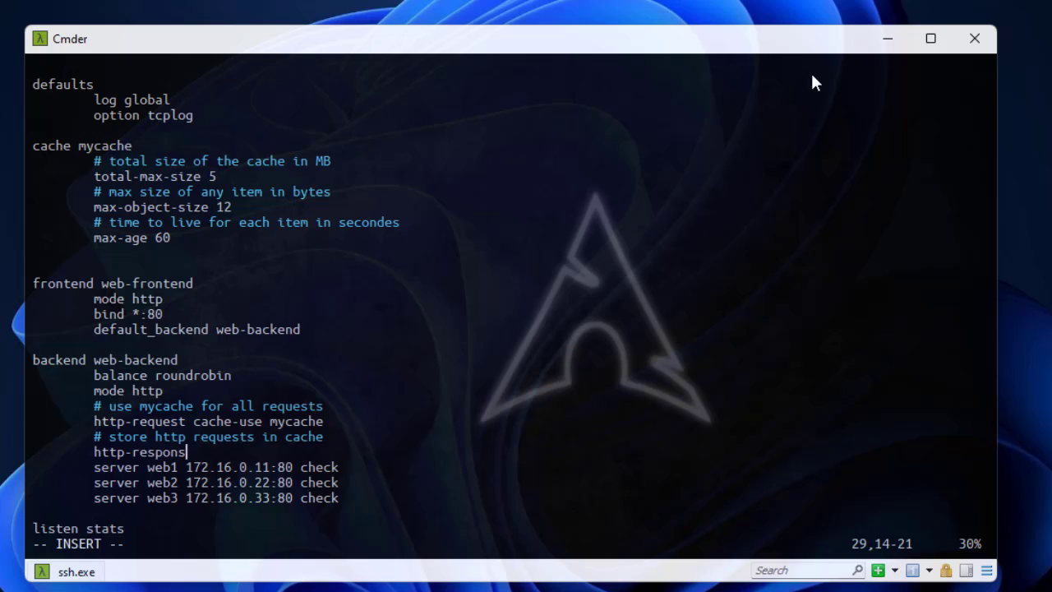
type("e")
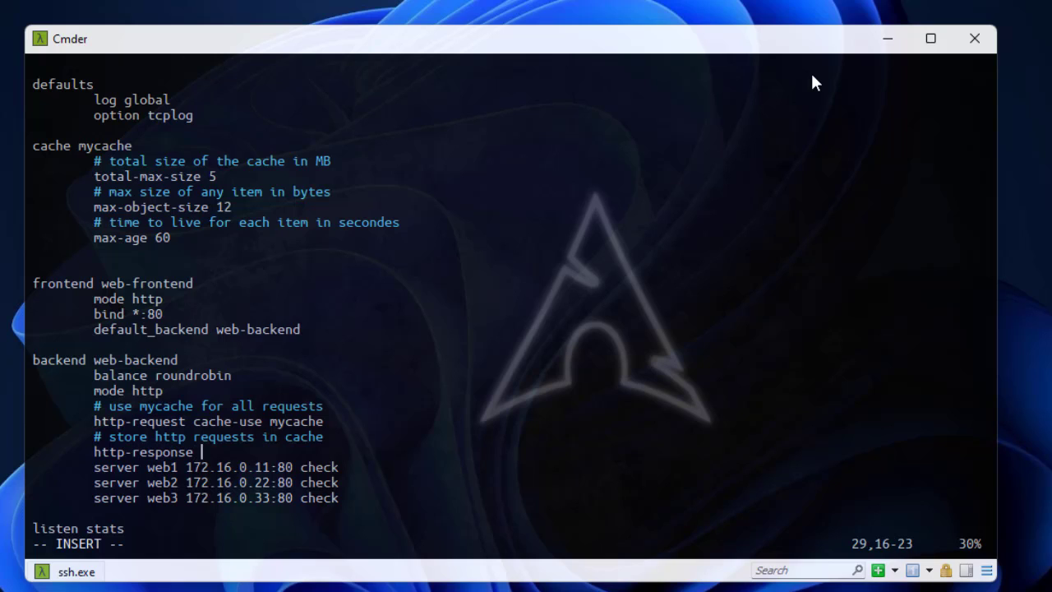
type("cache")
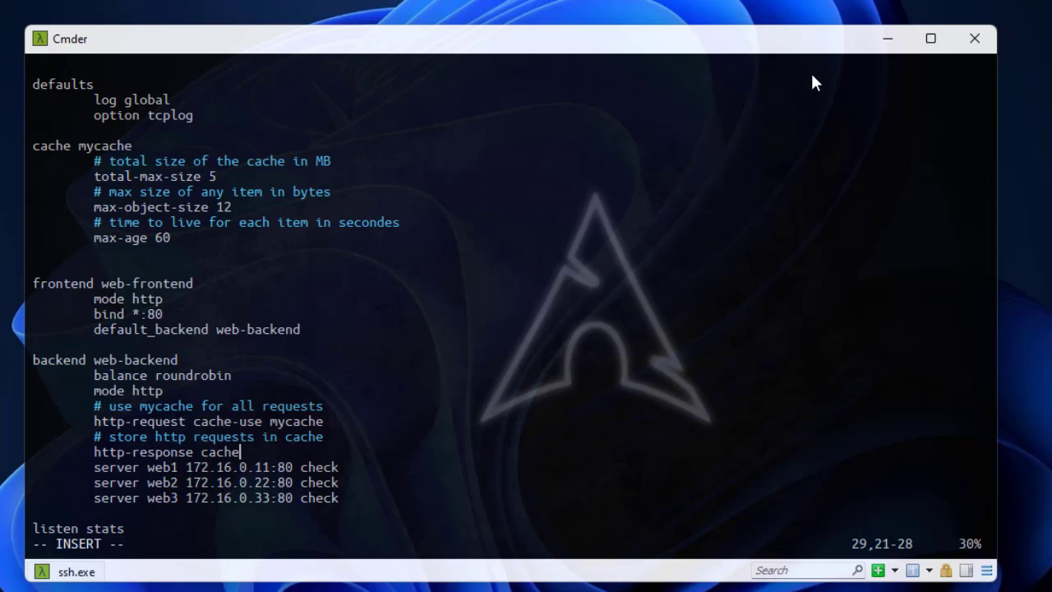
type("-store")
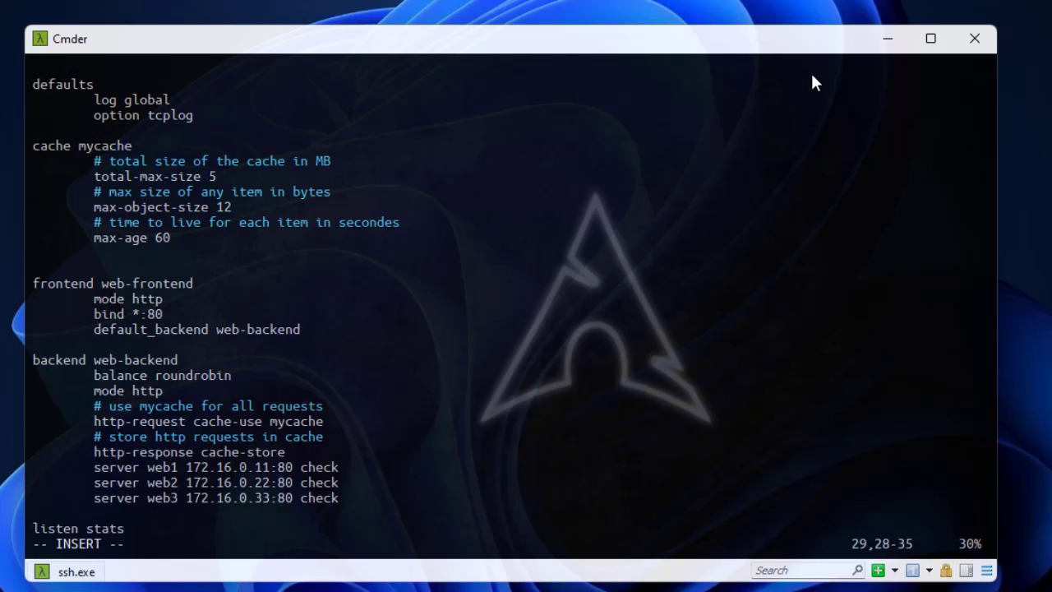
type("my")
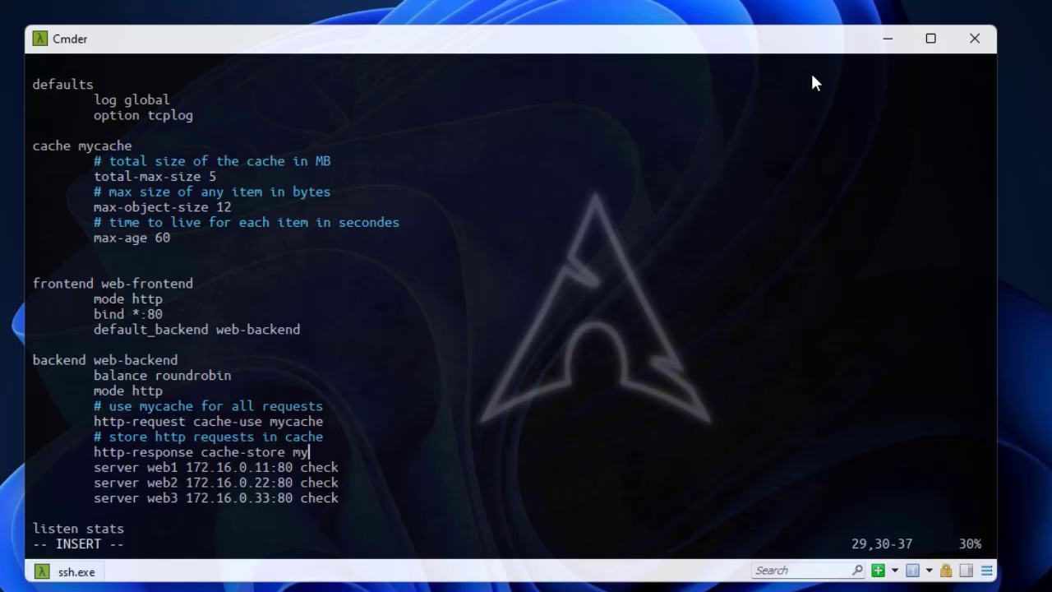
type("cache")
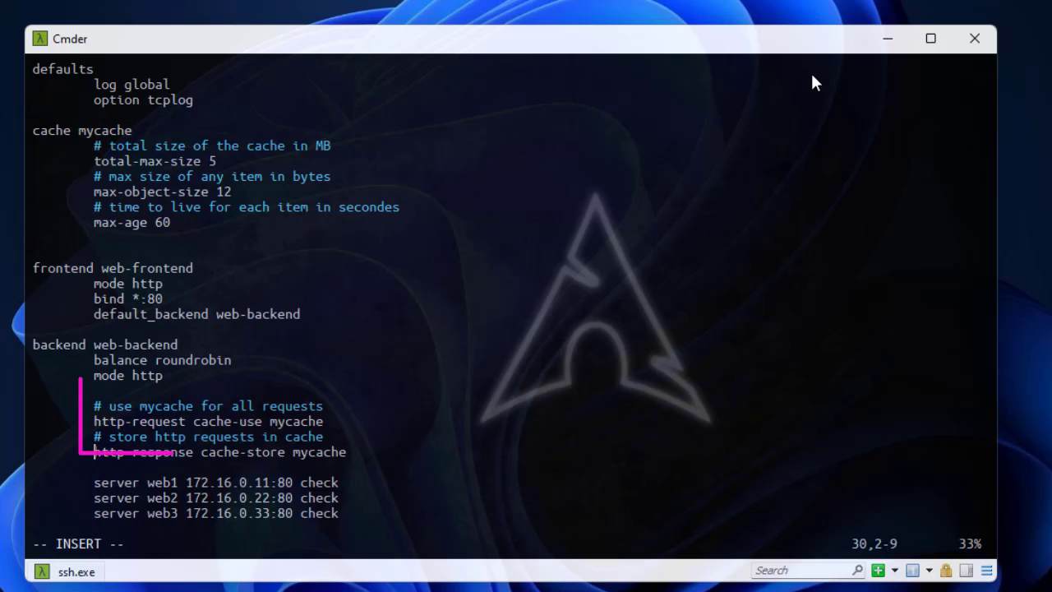
- Space out the backend cache lines, then write and quit vim with :wq
scroll("down", 3)
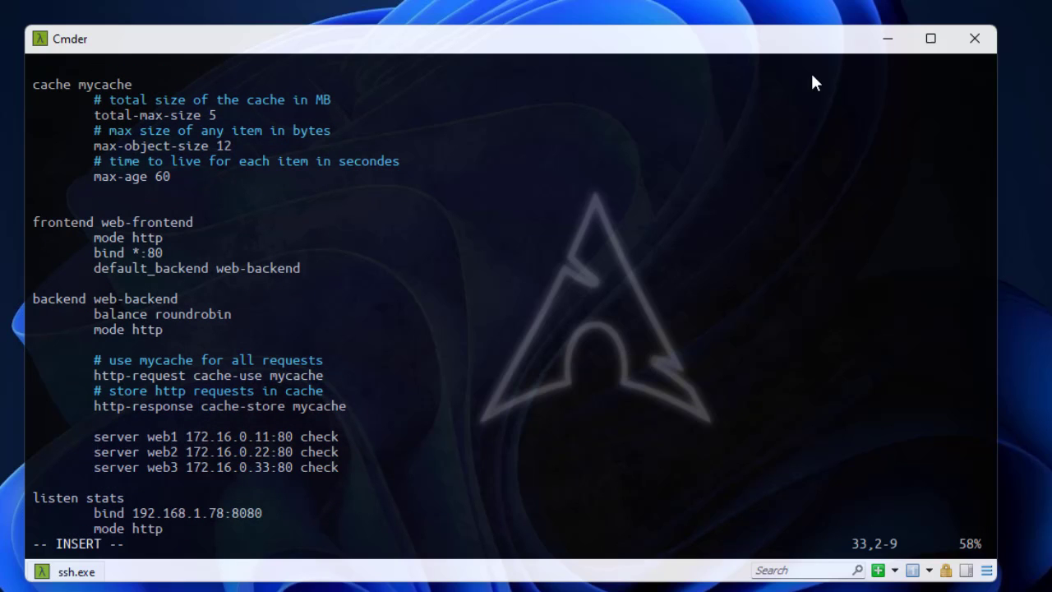
type("stats enable")
type("stats uri /stats")
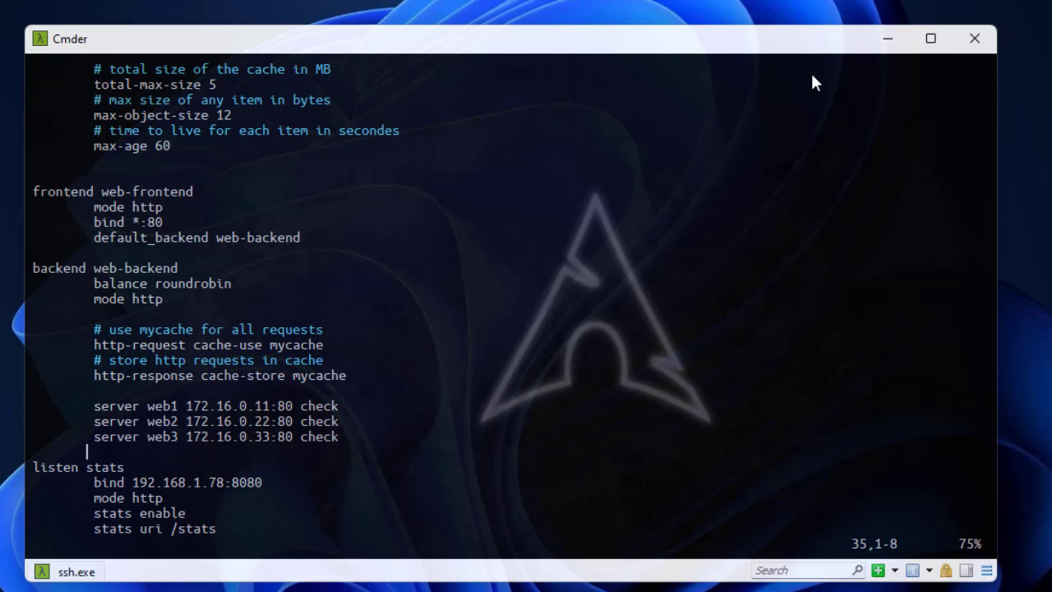
type(":wq")
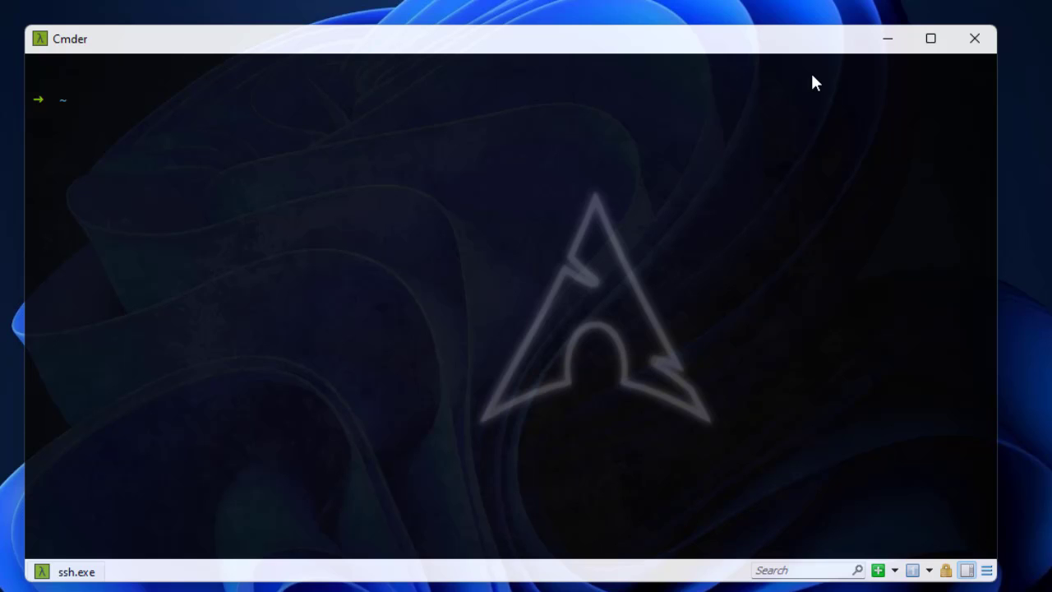
- Run 'sudo systemctl restart haproxy' and then list /etc/haproxy
type("ls /usr/local/etc")
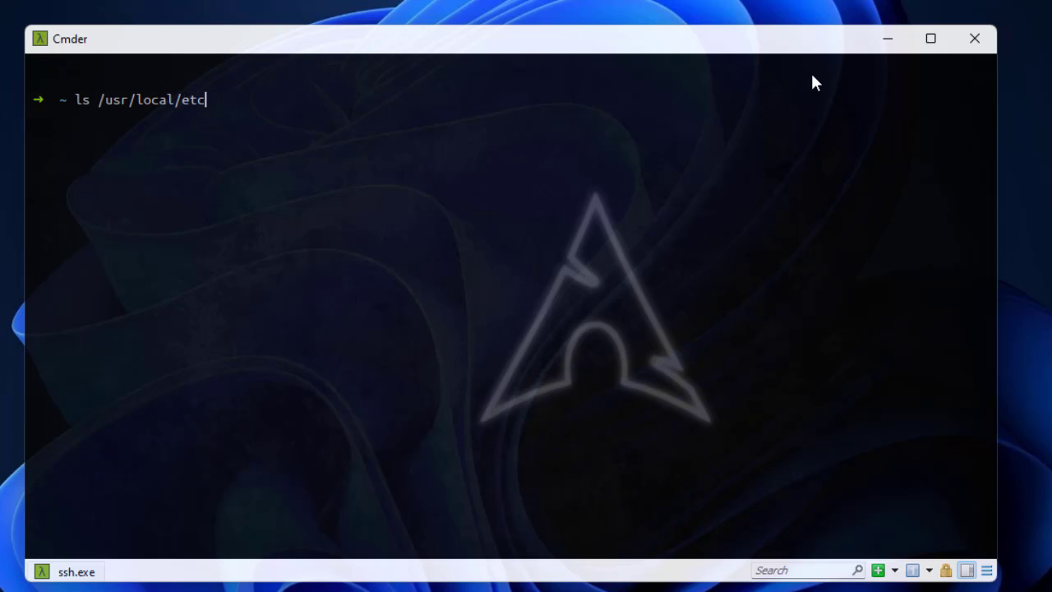
type("sudo systemctl restart haproxy")
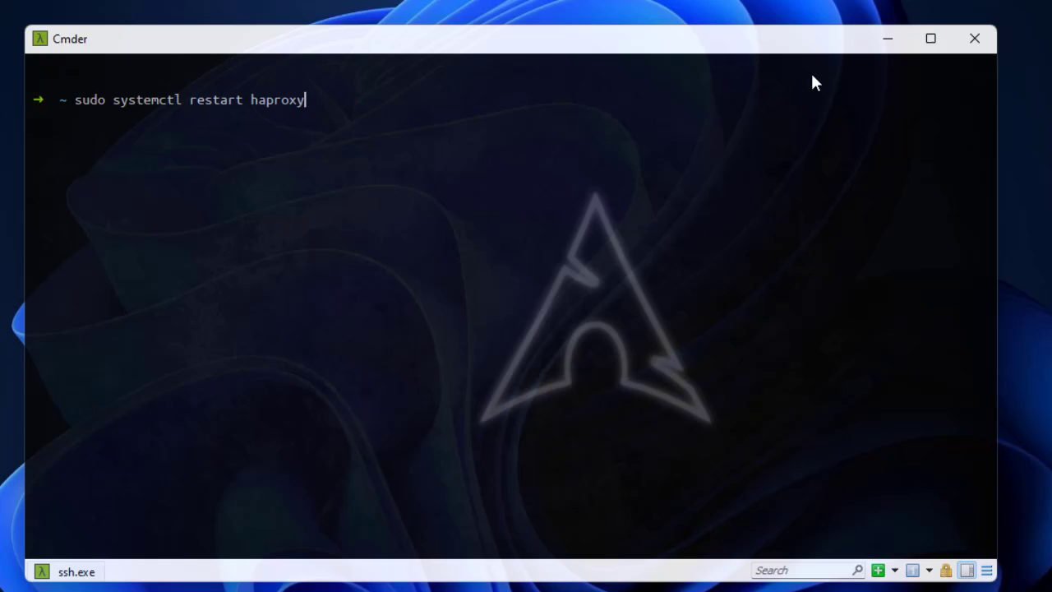
key("Enter")
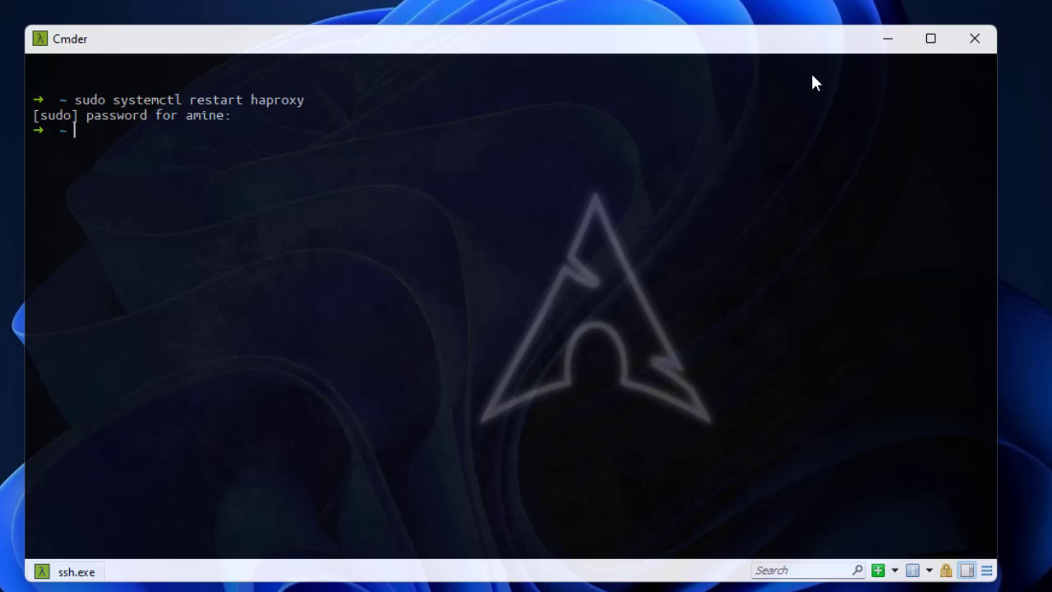
type("ls /etc/haproxy")
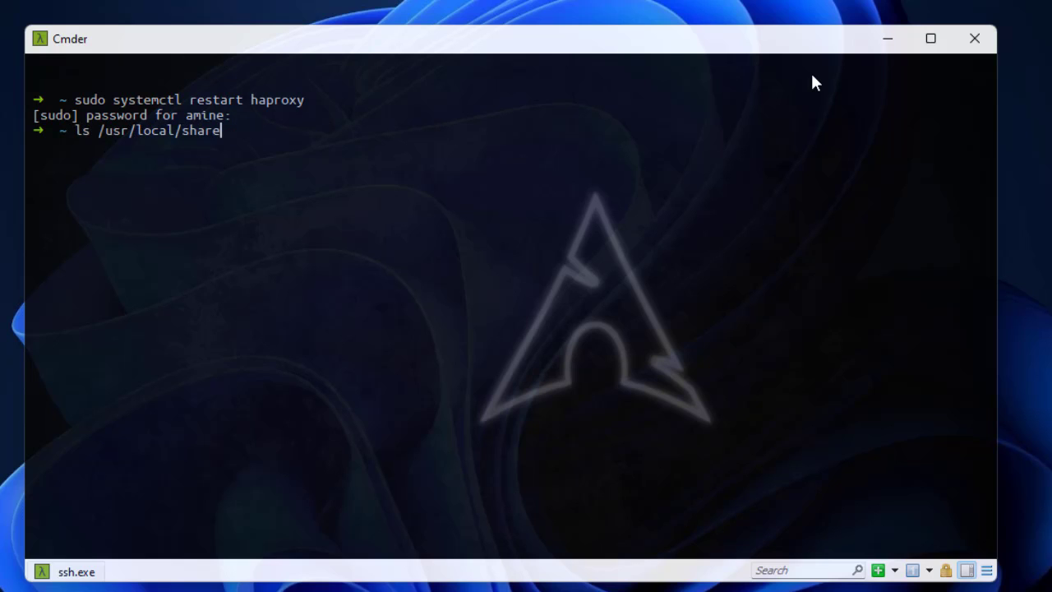
- Run a one-second curl loop against 192.168.1.78, watch WEBSERVER 01–03 rotate, then stop it
type("while sleep 1; do curl http://192.168.1.78;done")
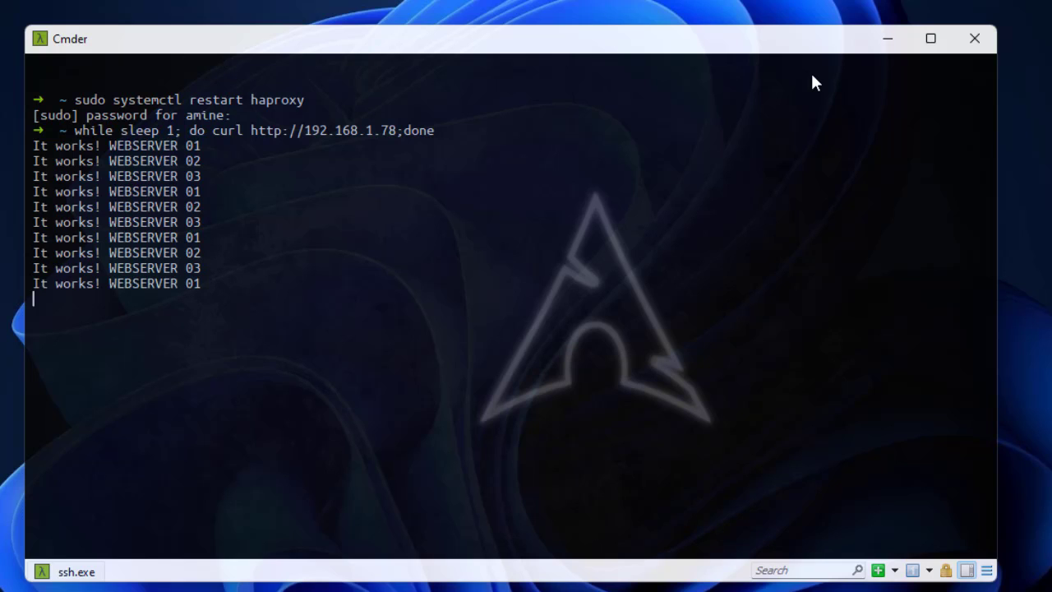
key("ctrl+c")
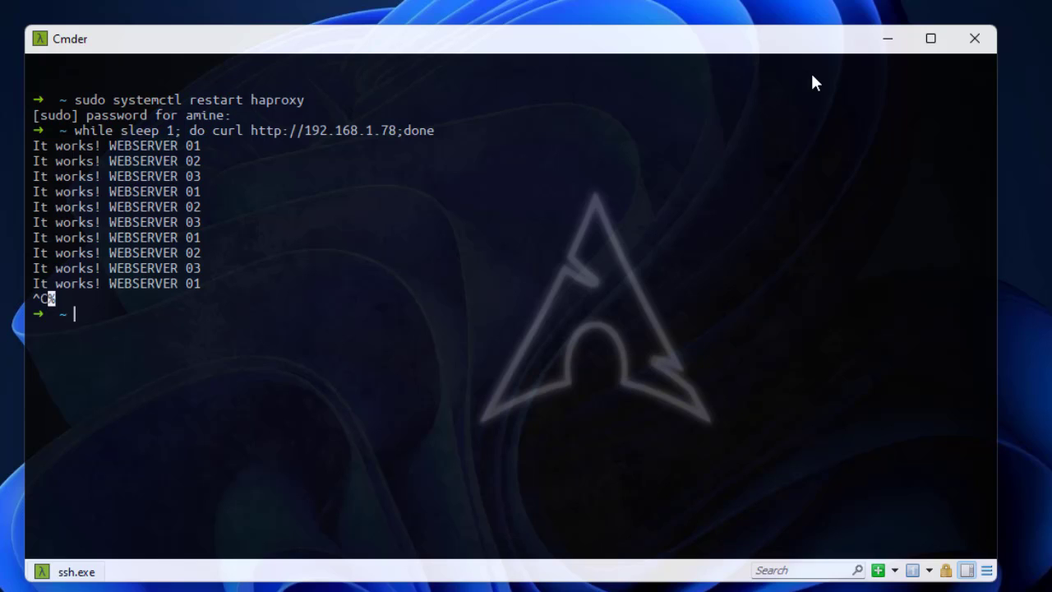